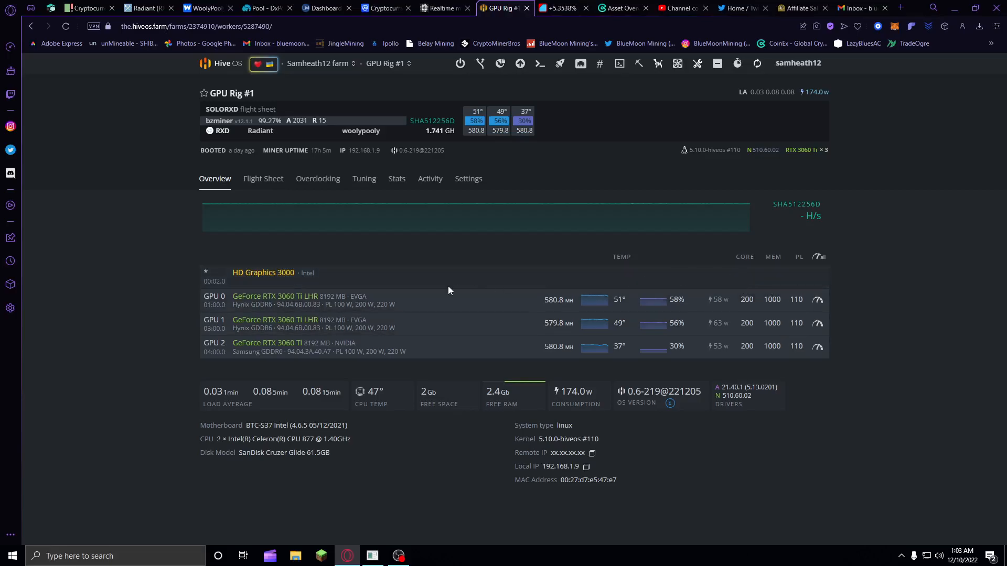
mouse_move(648, 296)
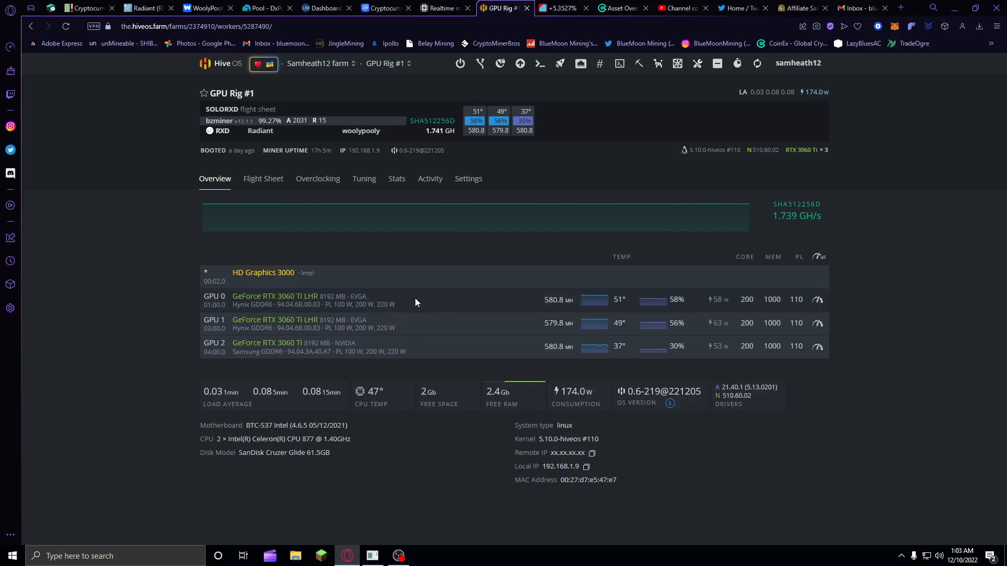
mouse_move(447, 229)
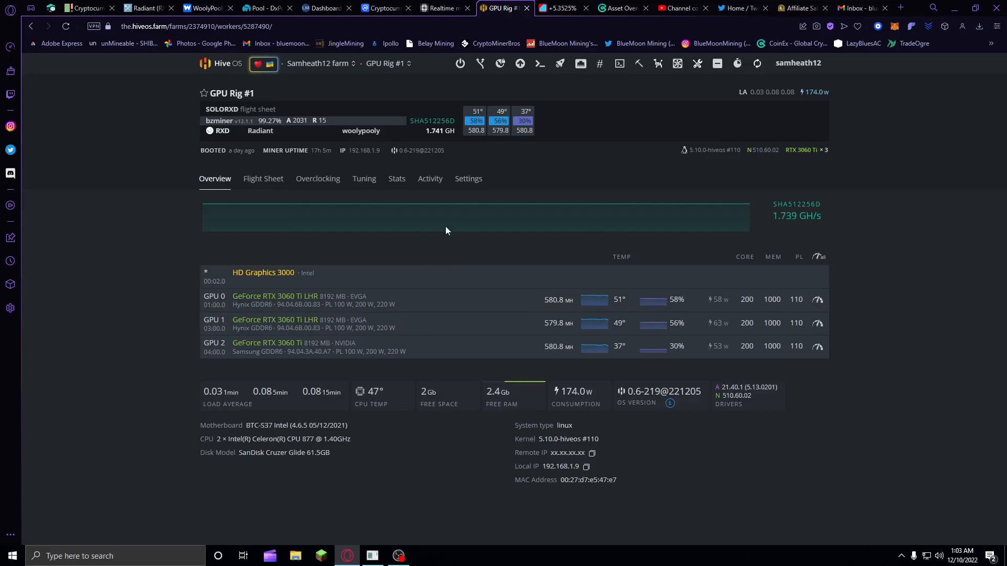
mouse_move(440, 147)
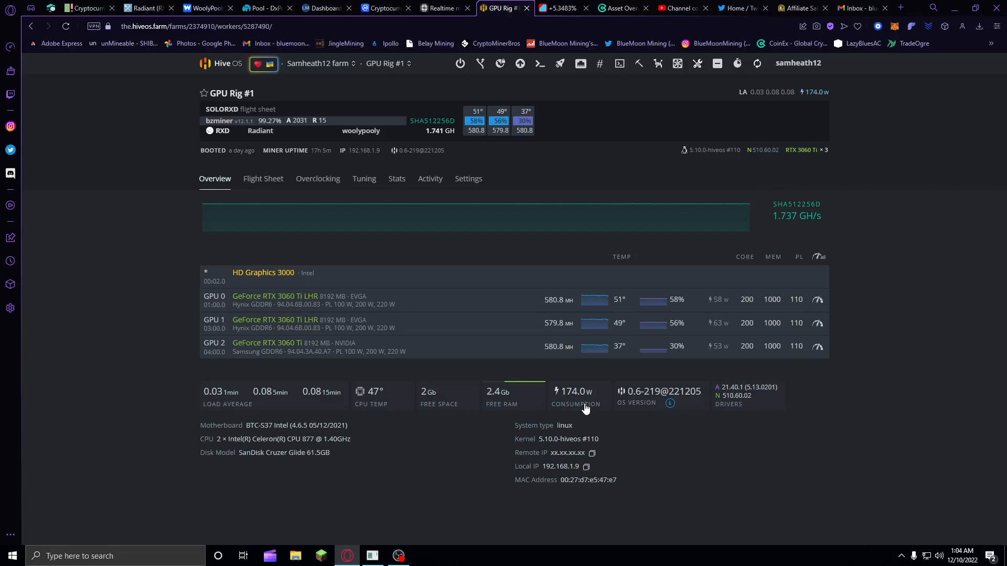
mouse_move(458, 195)
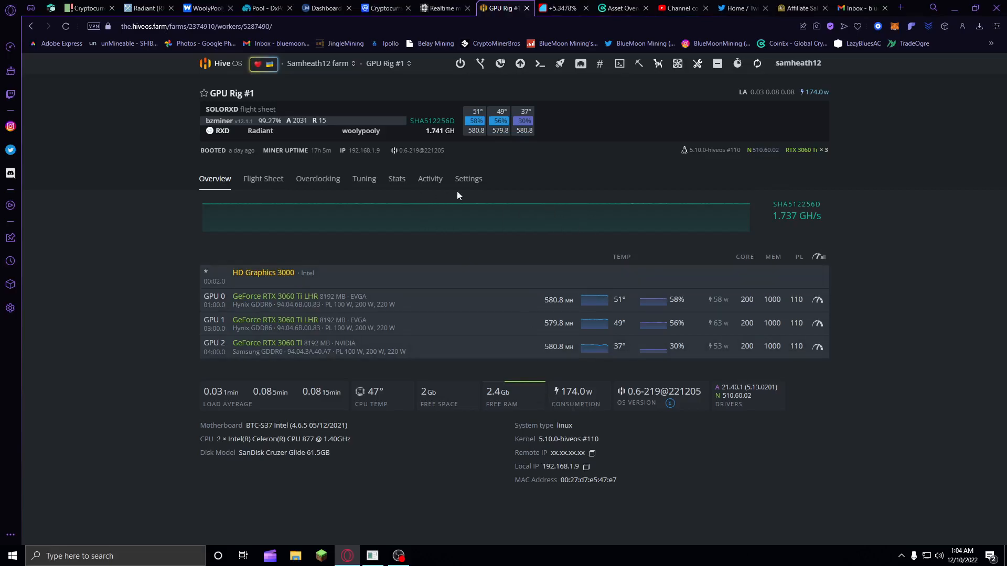
mouse_move(940, 195)
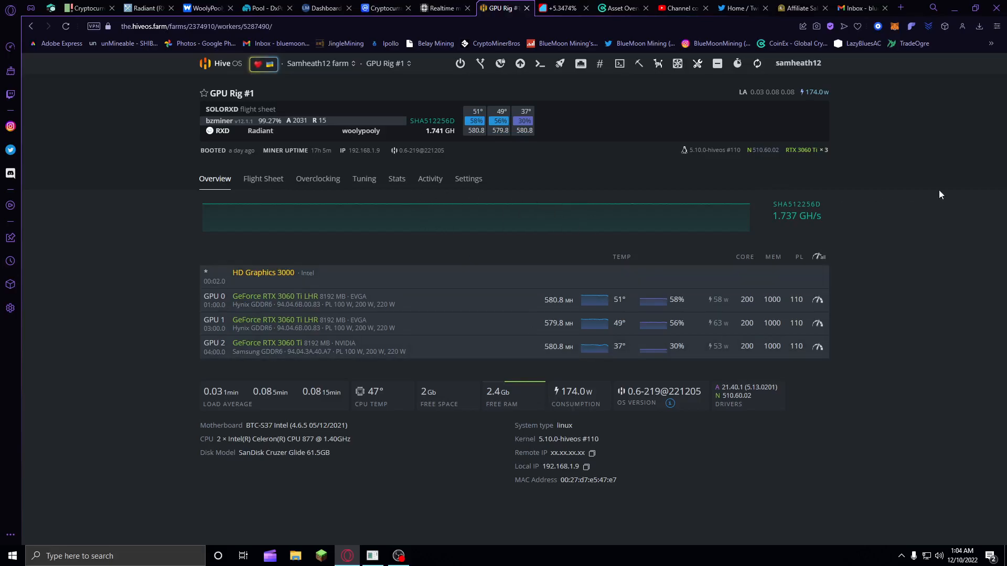
mouse_move(925, 255)
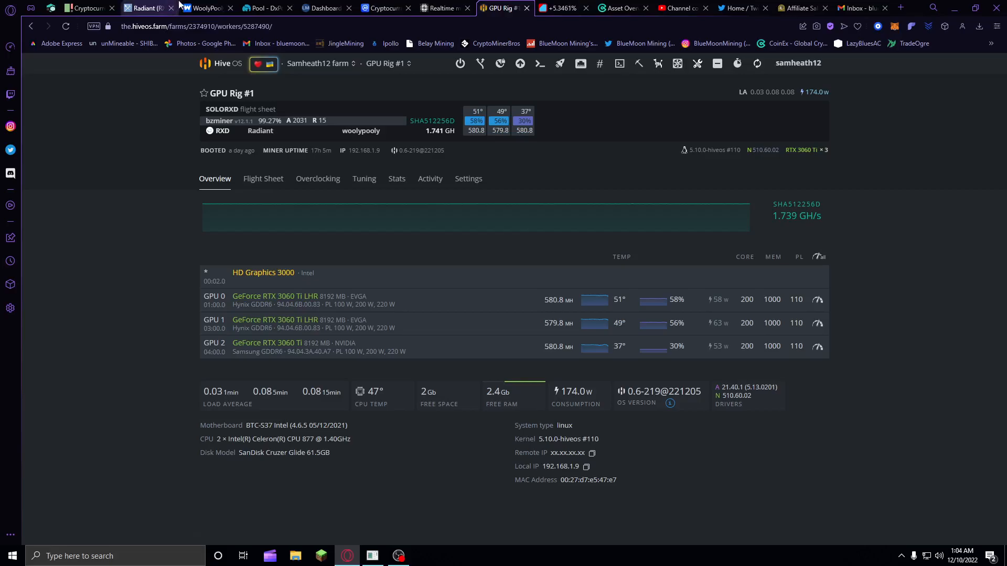
- View the WoolyPooly Radiant wallet: GPU_Rig_1 solo mining at 2.1 Gh/s, 47.715 RXD balance
click(203, 7)
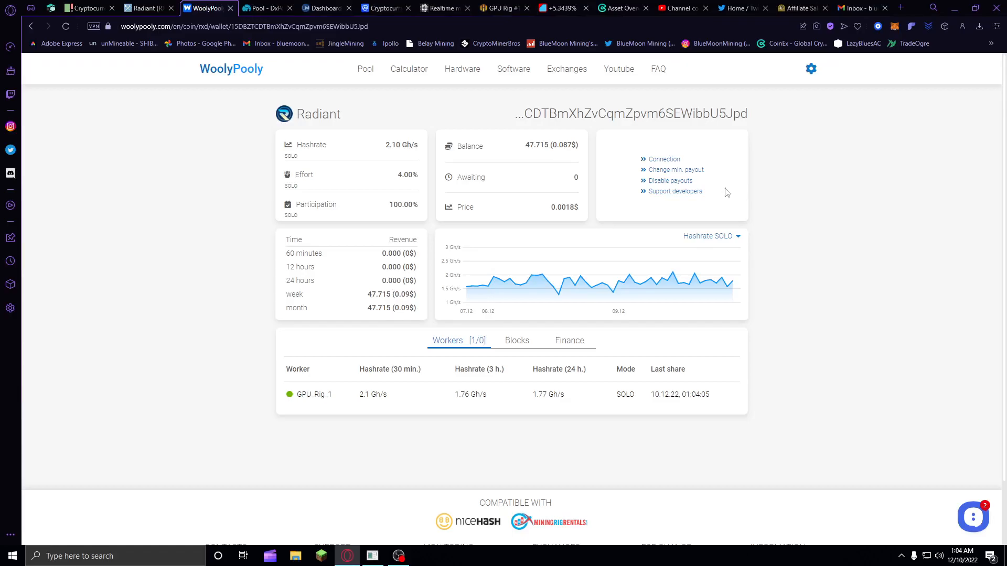
mouse_move(542, 154)
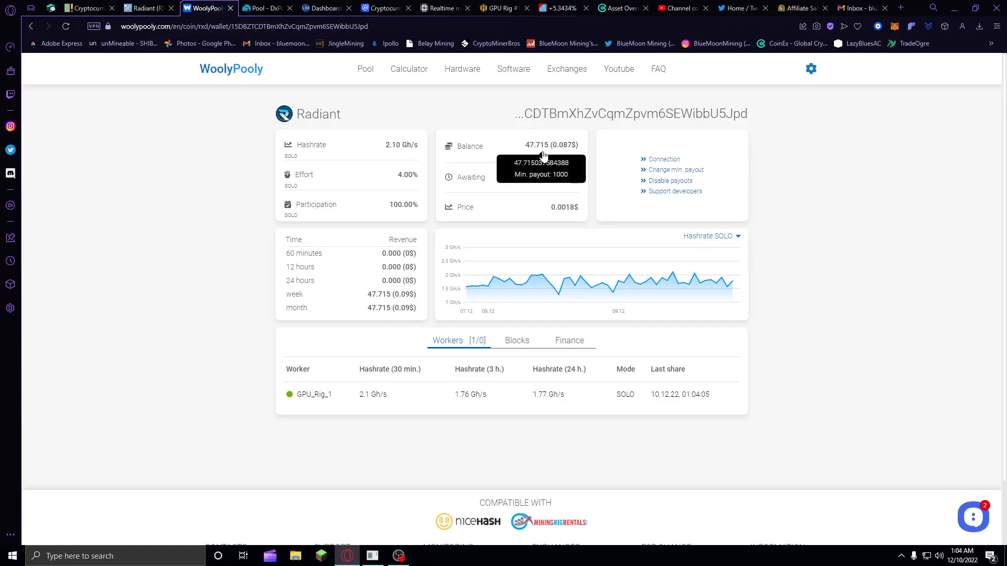
mouse_move(546, 150)
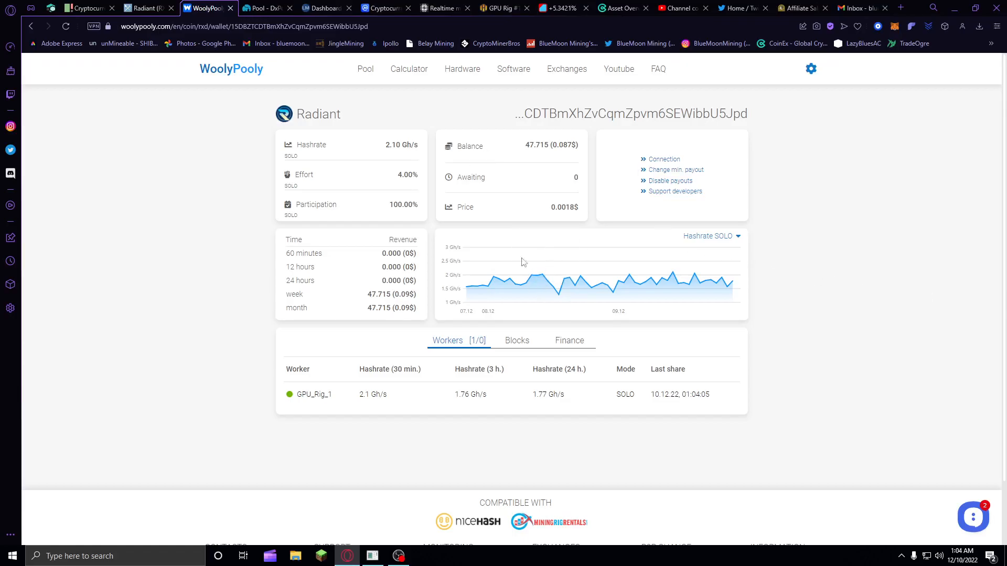
mouse_move(443, 225)
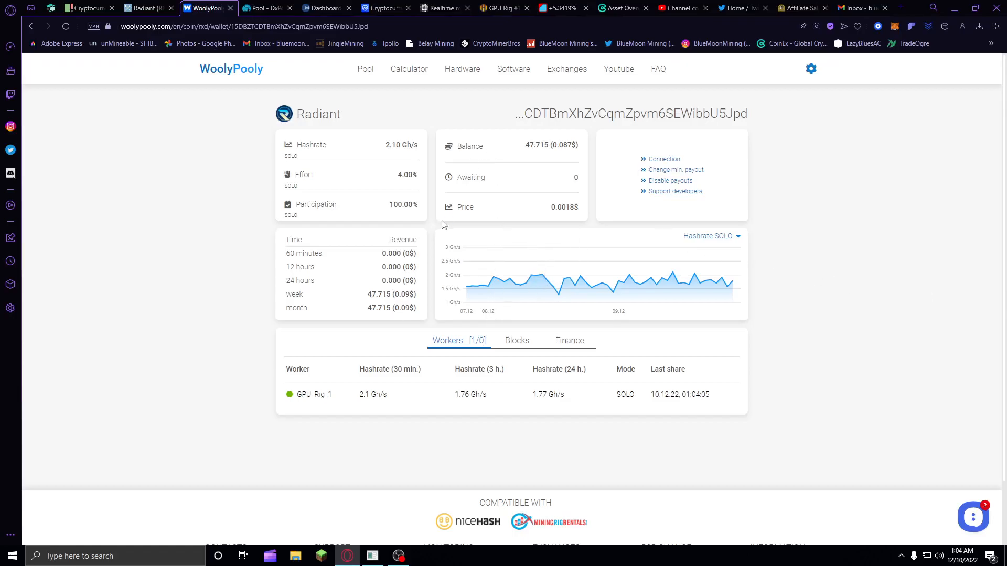
mouse_move(489, 151)
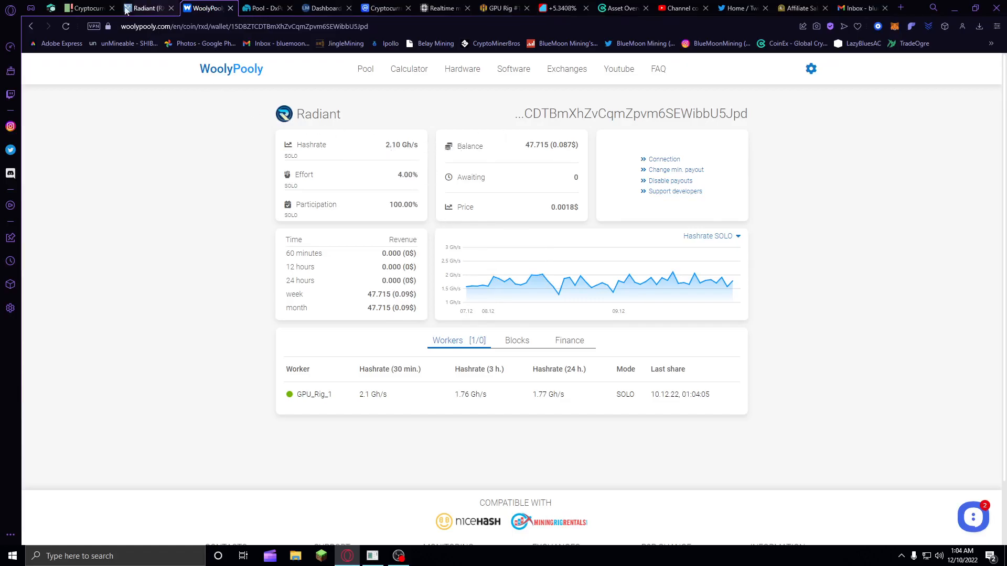
- View the Radiant pool ranking, woolypooly.com first at 49.38 TH/s with 15,087 miners
click(148, 7)
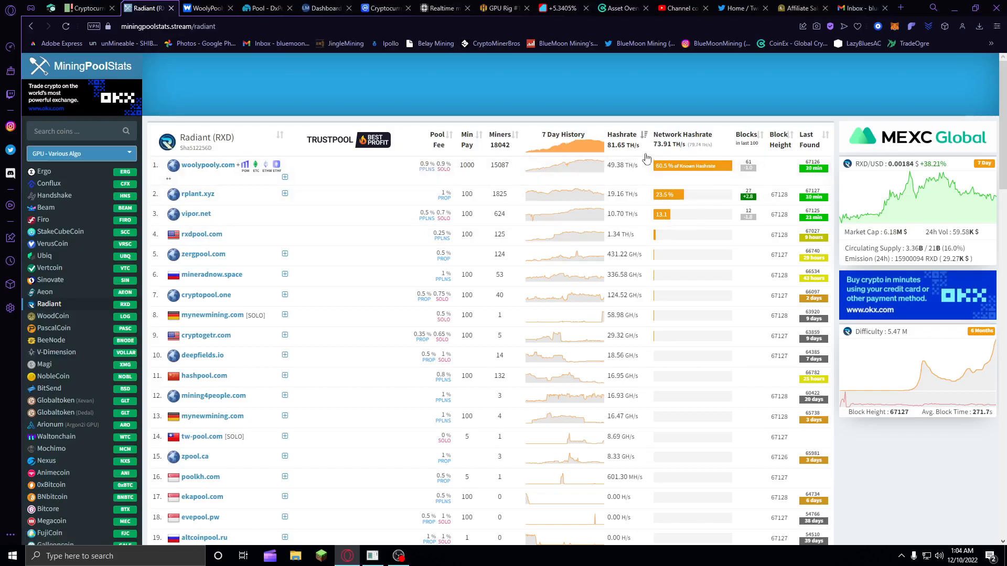
mouse_move(773, 109)
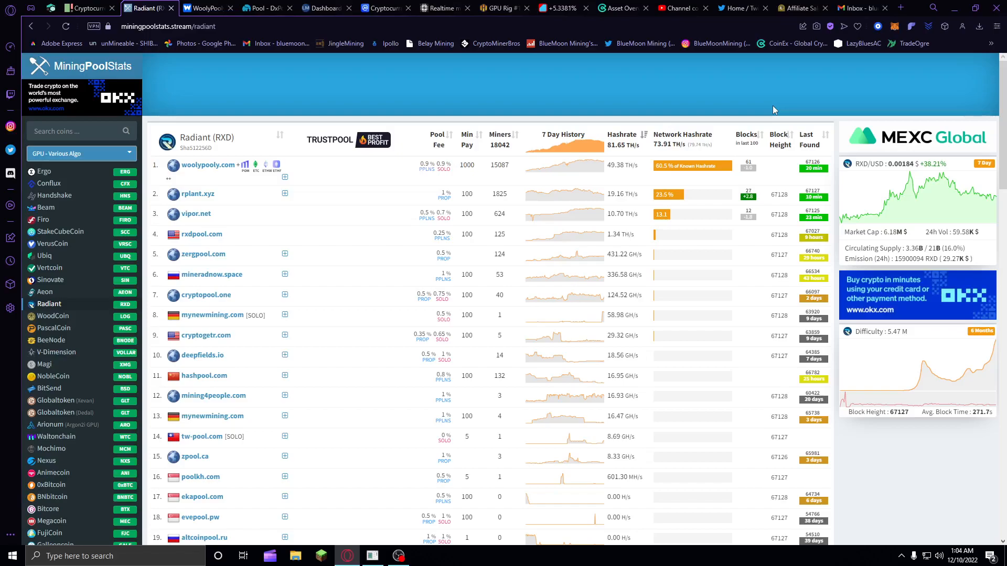
mouse_move(700, 158)
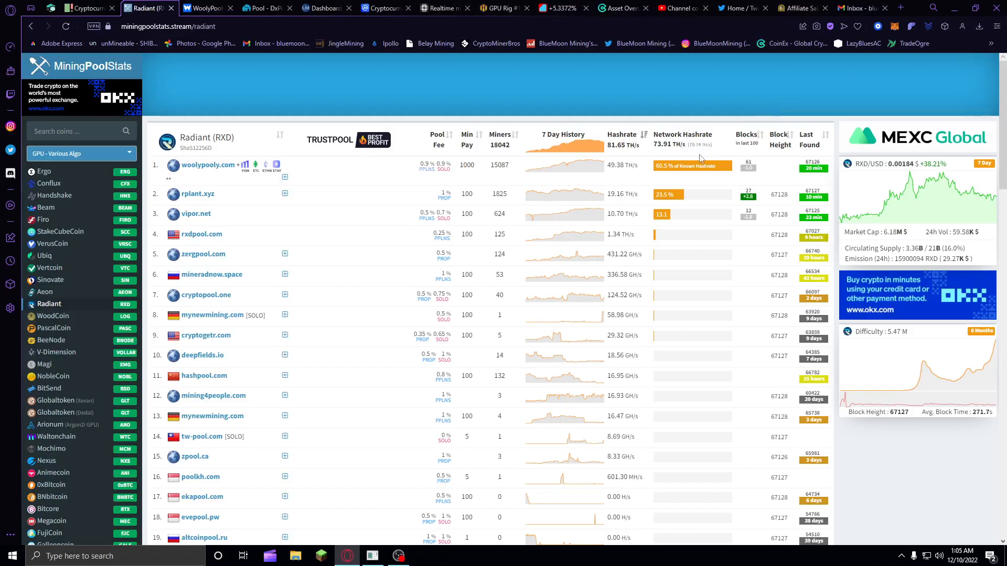
mouse_move(657, 97)
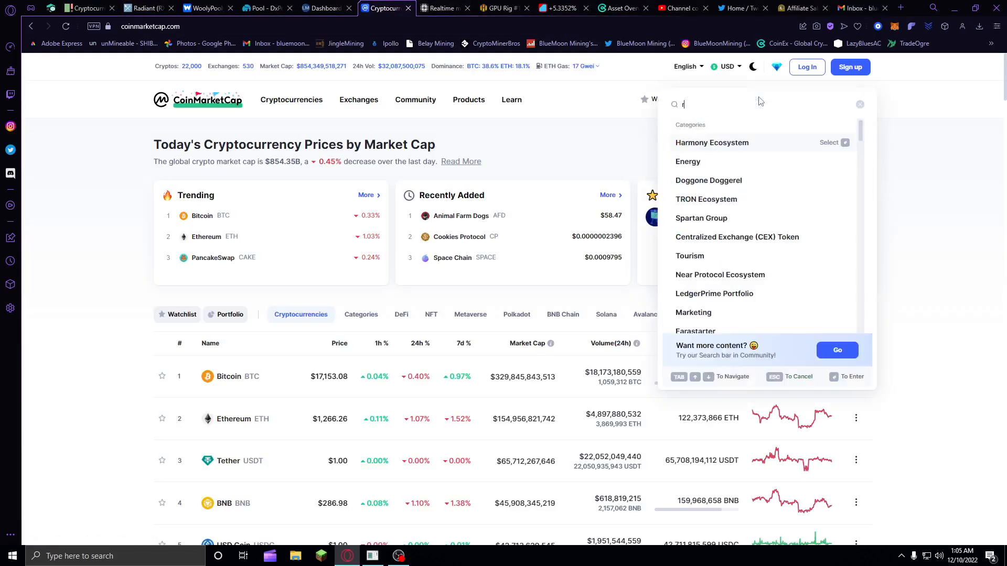
- Search CoinMarketCap for 'rxd' and open the Radiant (RXD) coin page
text(xd)
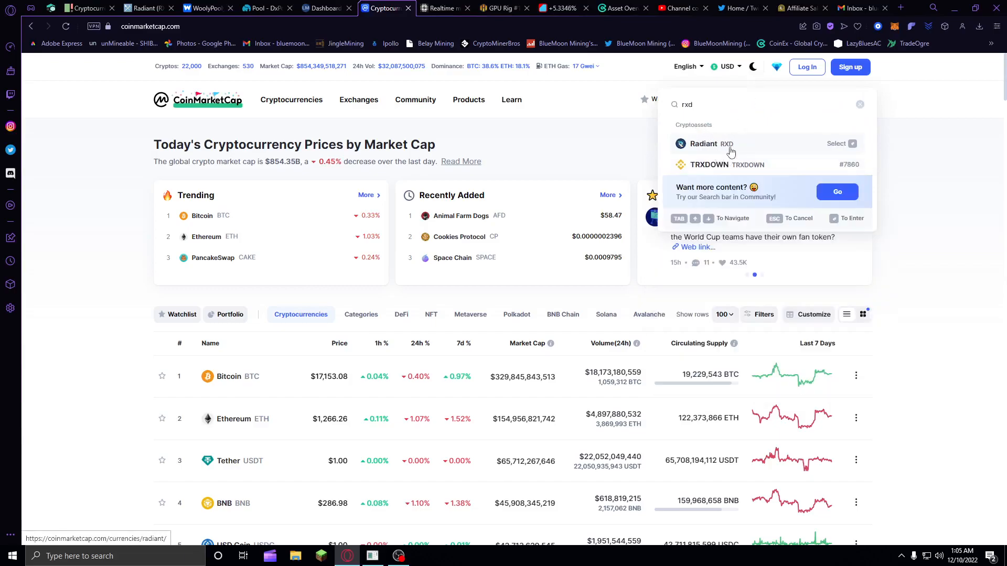
click(703, 144)
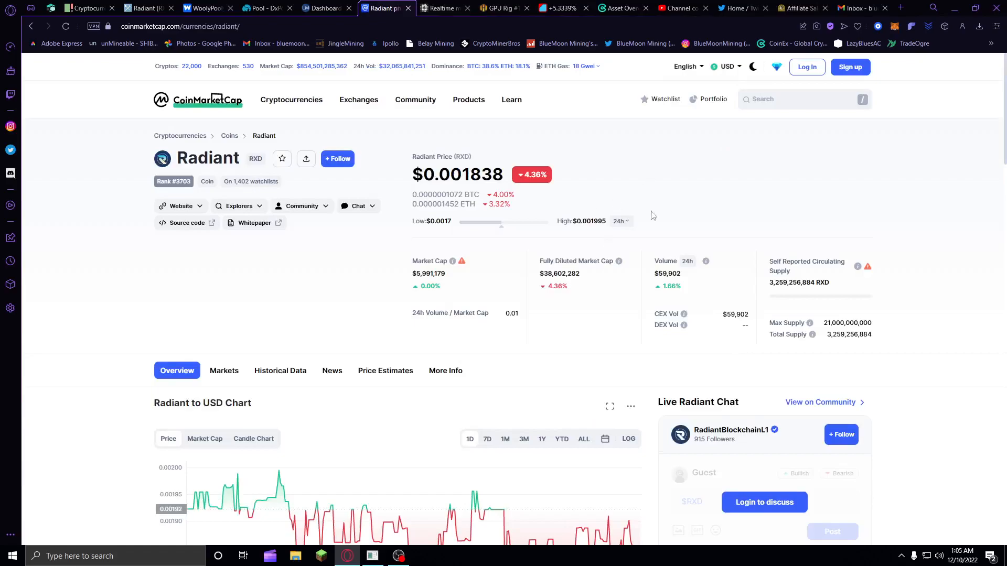
scroll(down, 3)
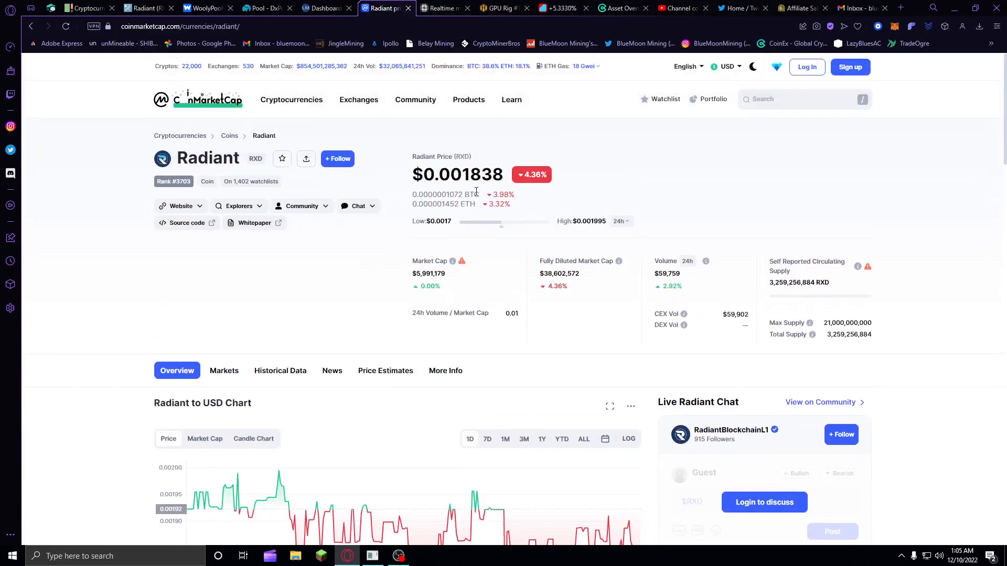
mouse_move(719, 234)
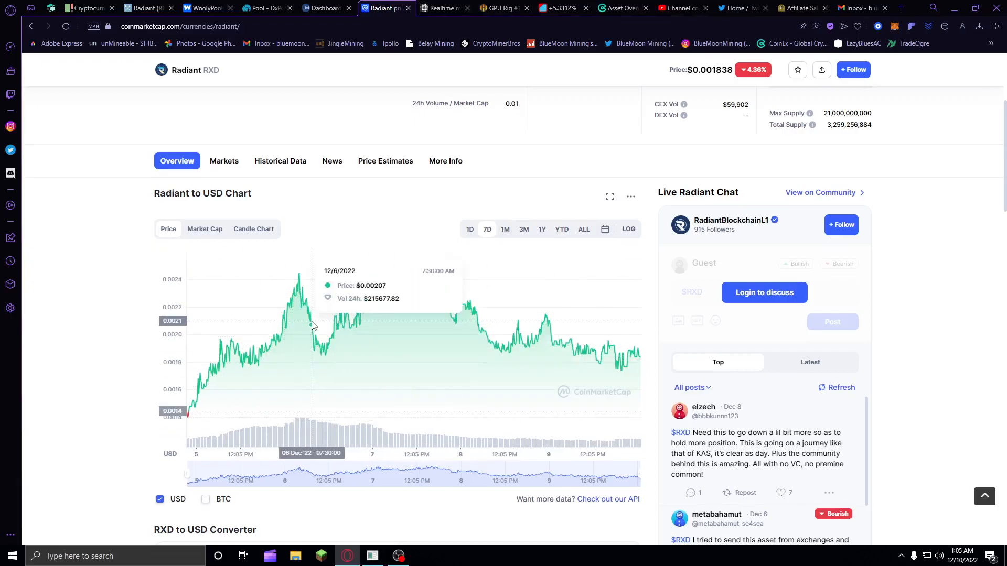
mouse_move(385, 286)
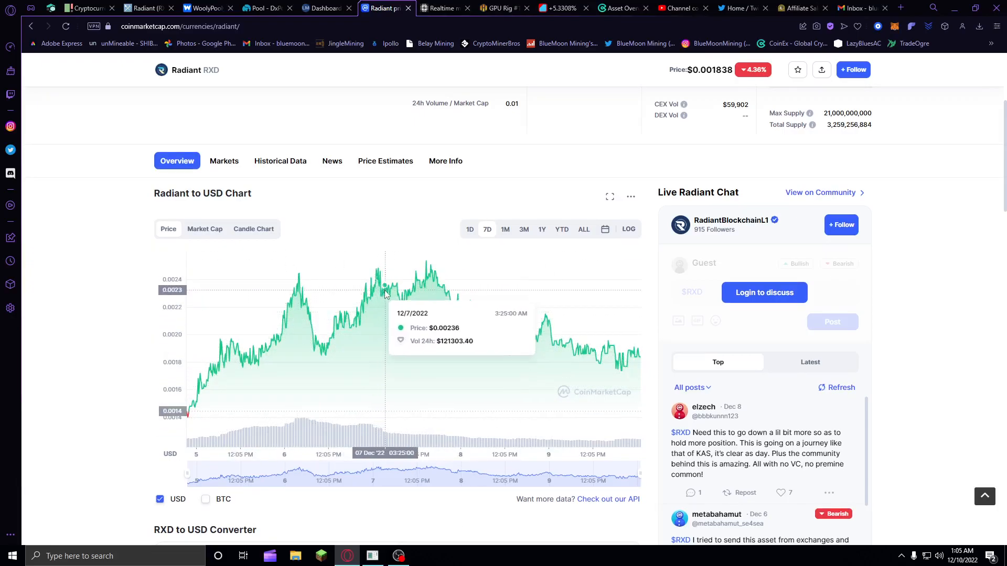
mouse_move(300, 285)
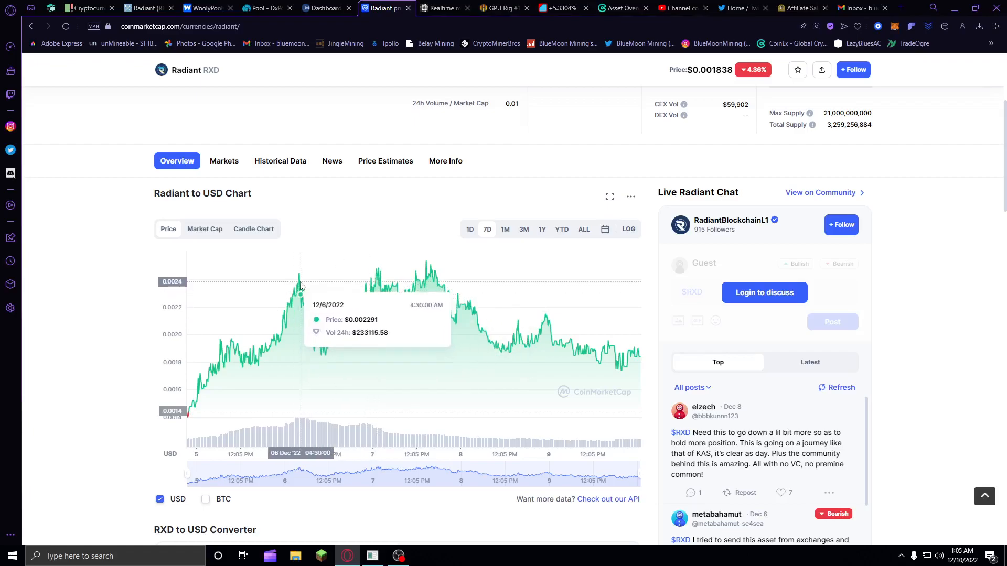
mouse_move(300, 277)
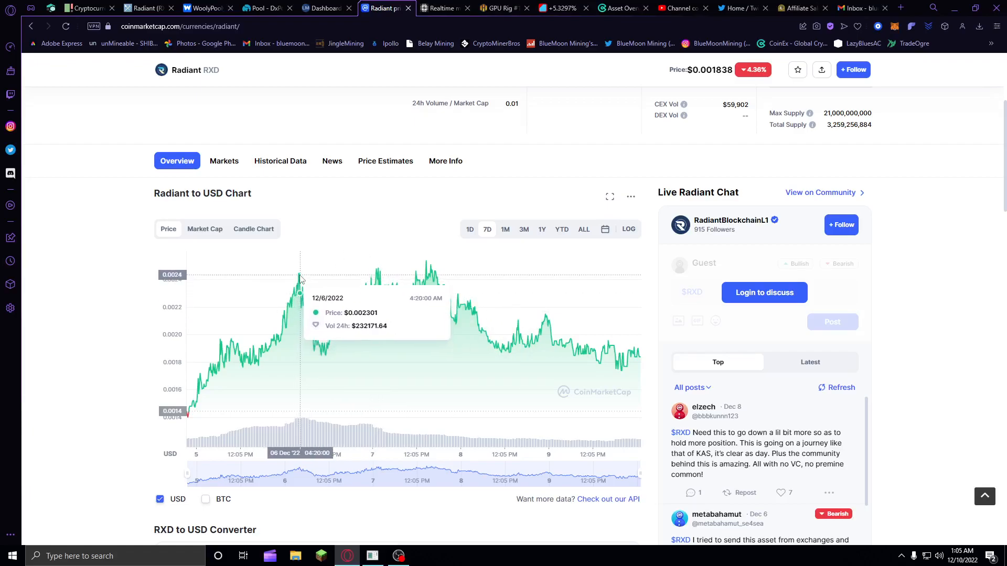
mouse_move(298, 275)
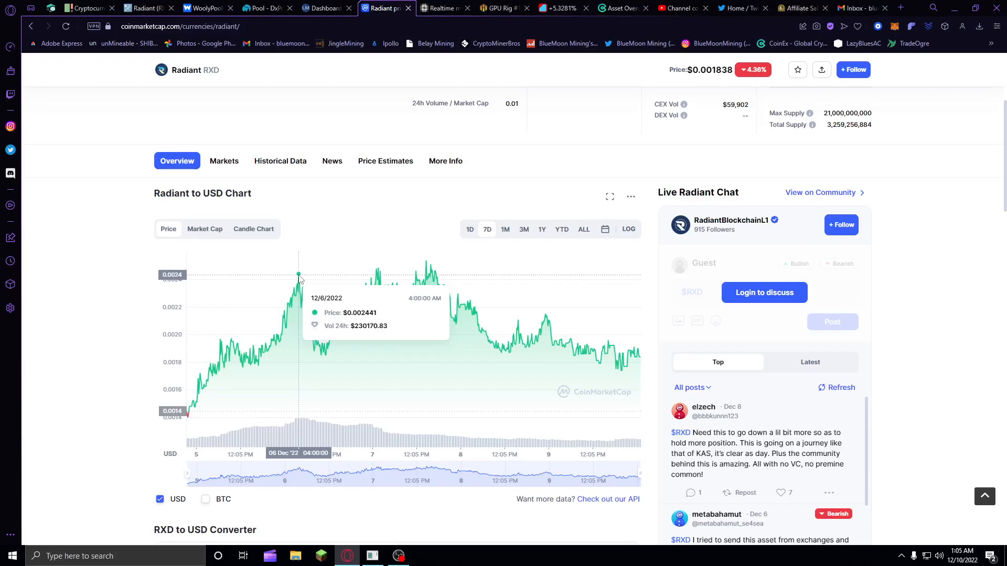
scroll(down, 3)
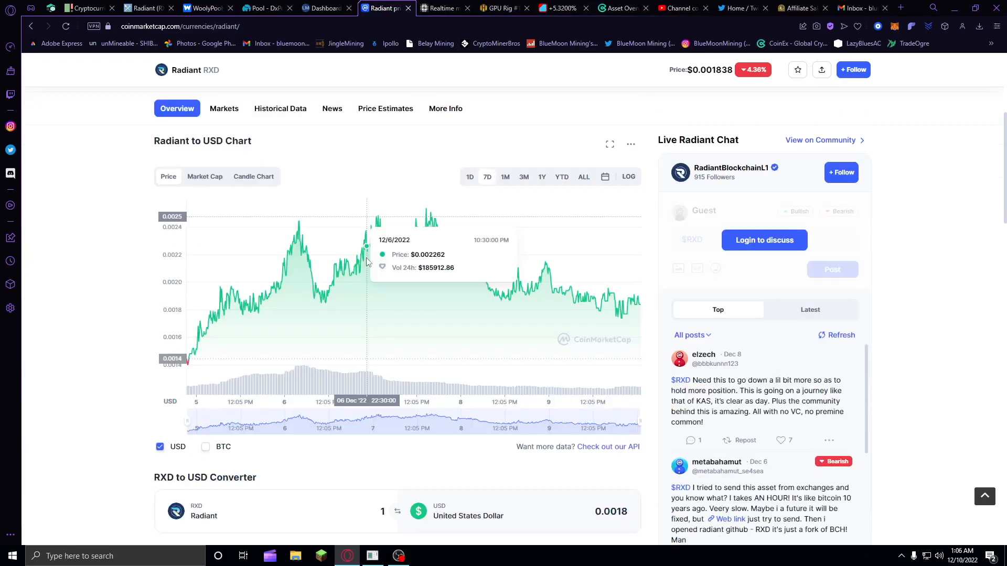
mouse_move(119, 147)
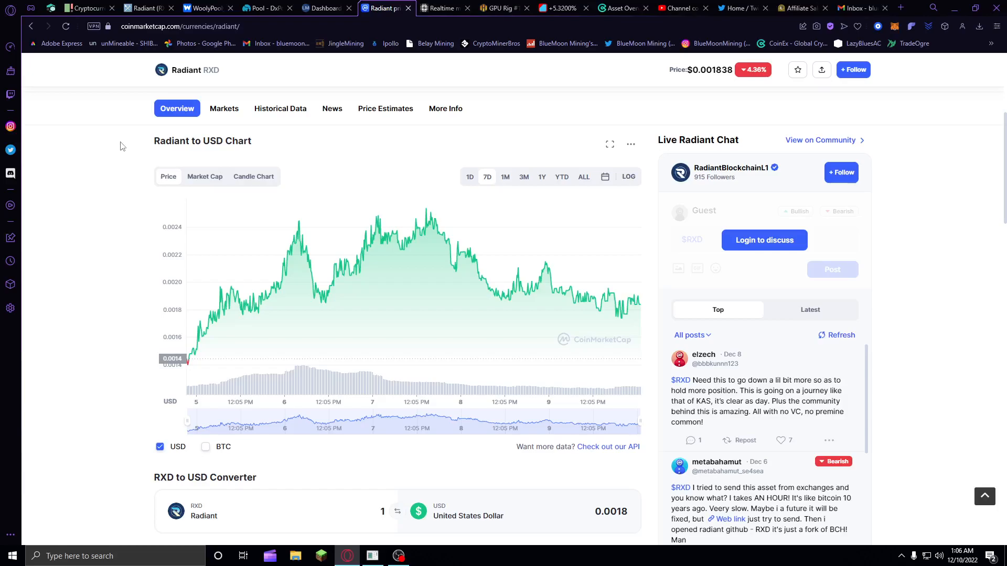
mouse_move(321, 7)
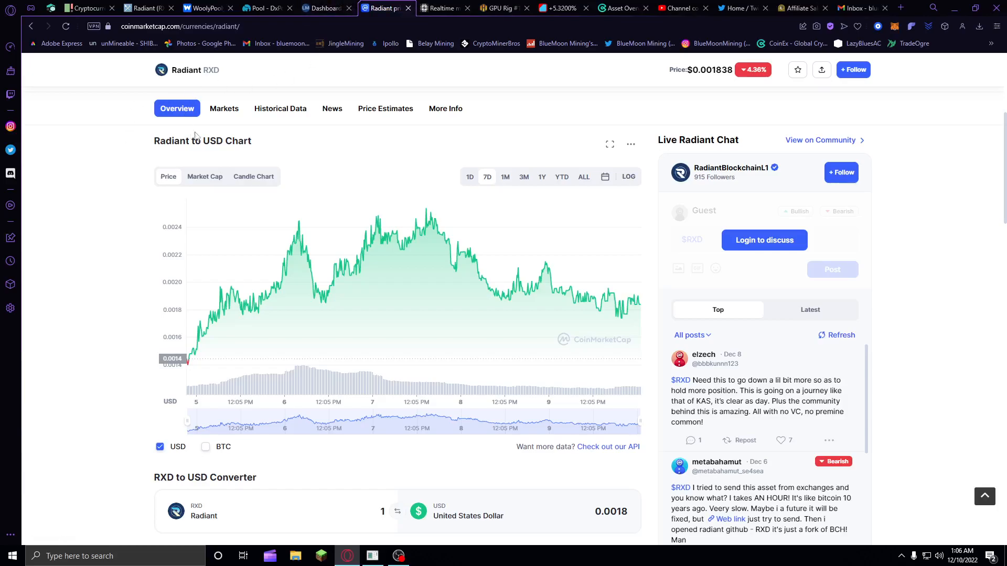
mouse_move(481, 269)
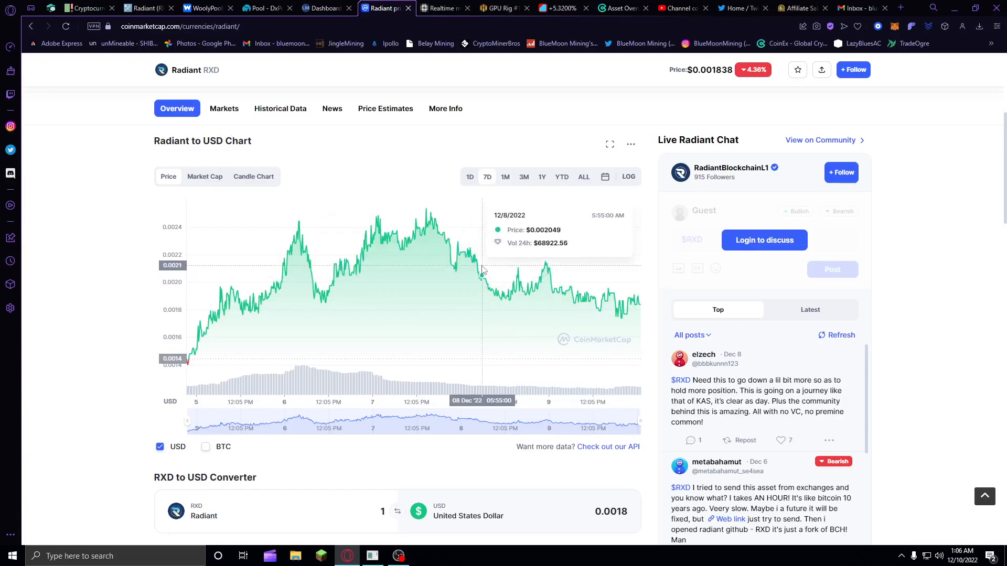
mouse_move(521, 241)
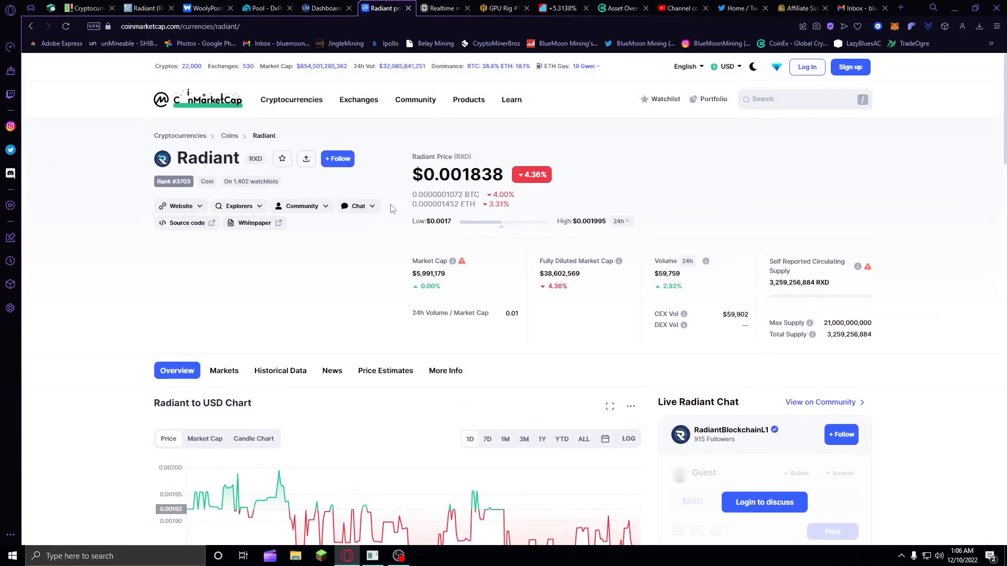
mouse_move(493, 229)
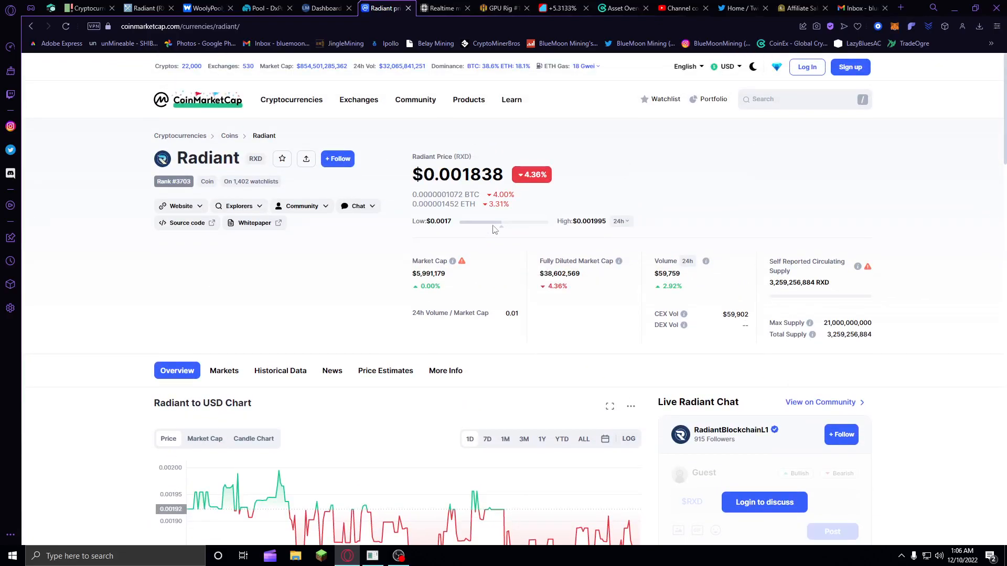
mouse_move(793, 151)
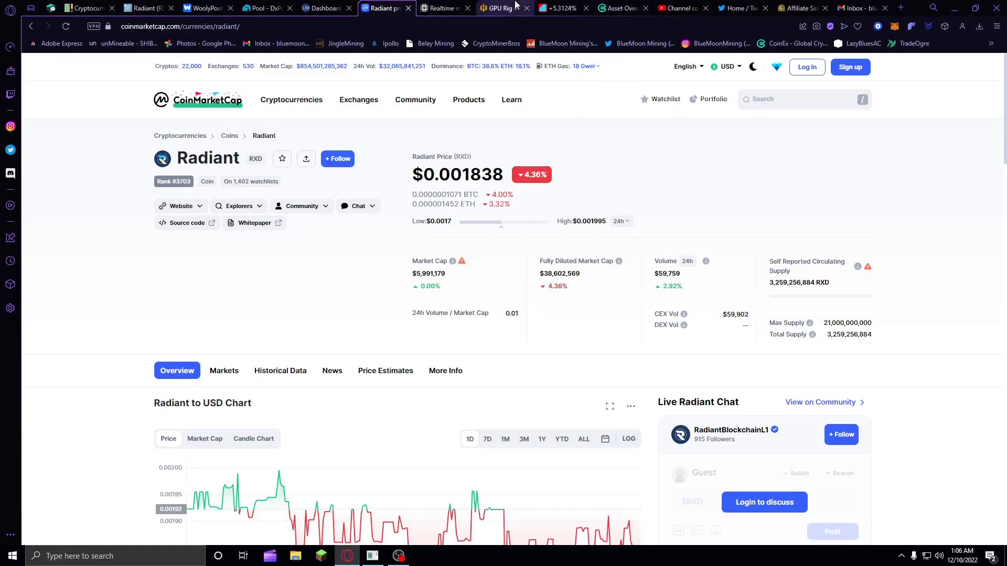
click(500, 7)
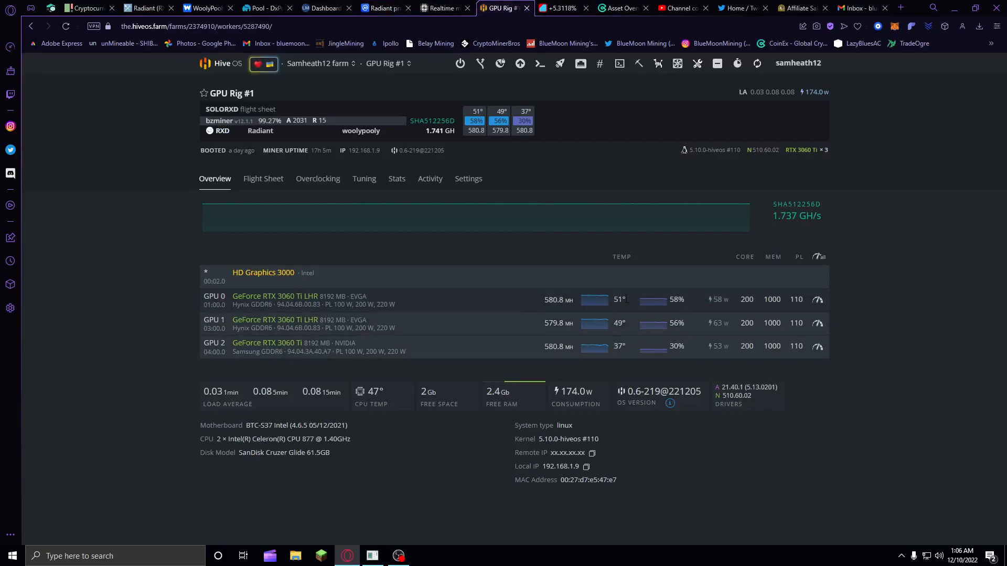
mouse_move(531, 310)
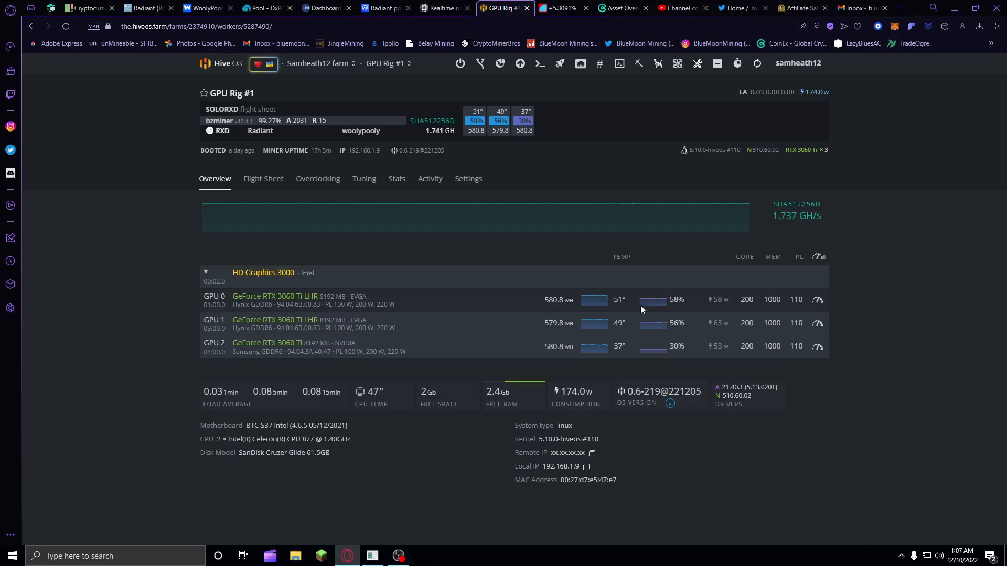
mouse_move(589, 345)
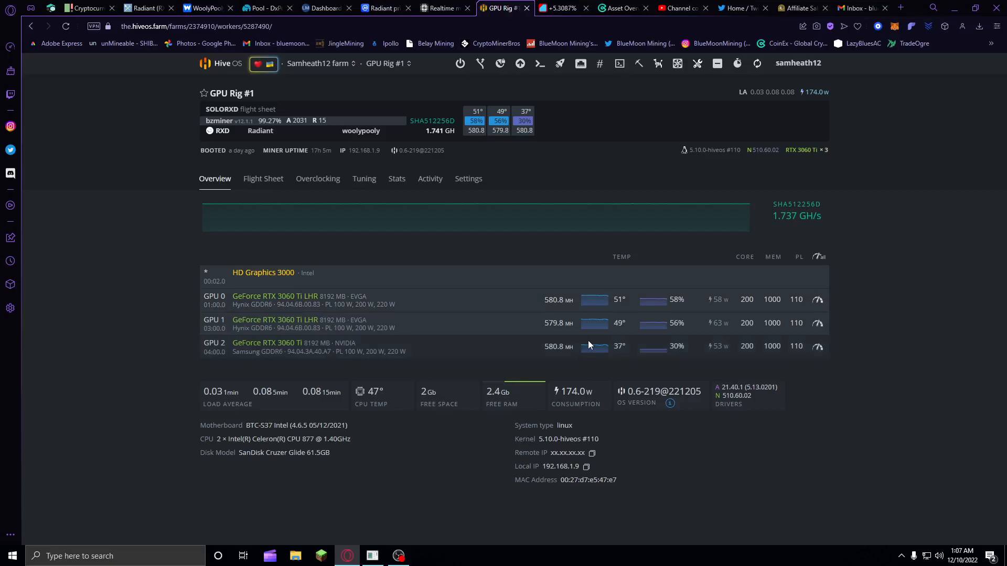
mouse_move(691, 348)
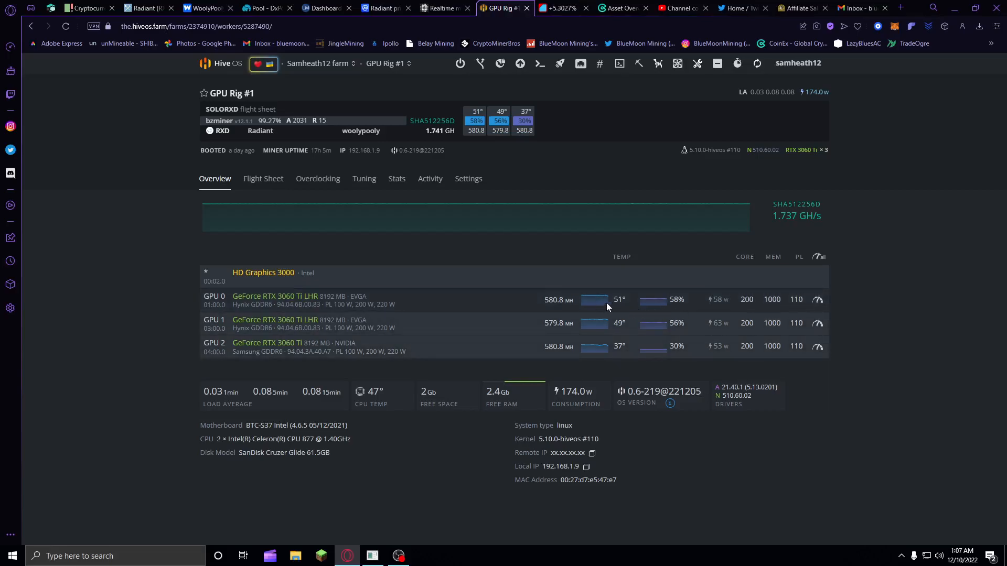
mouse_move(654, 279)
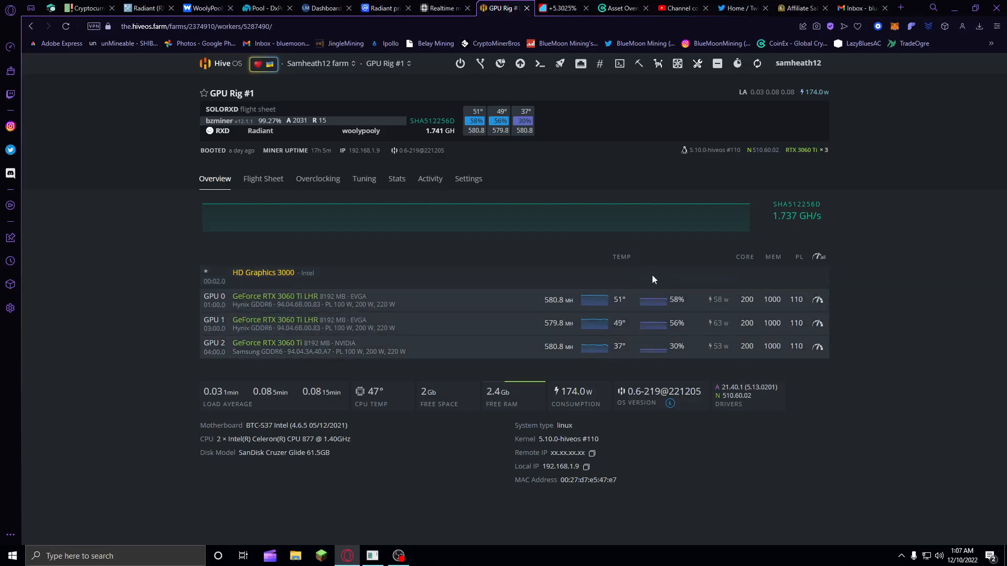
mouse_move(617, 348)
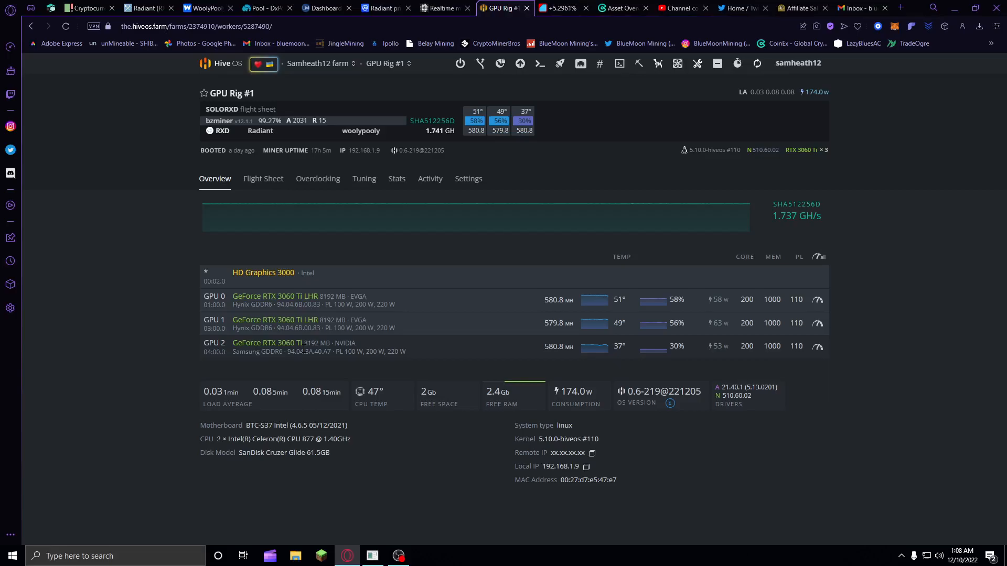
mouse_move(817, 182)
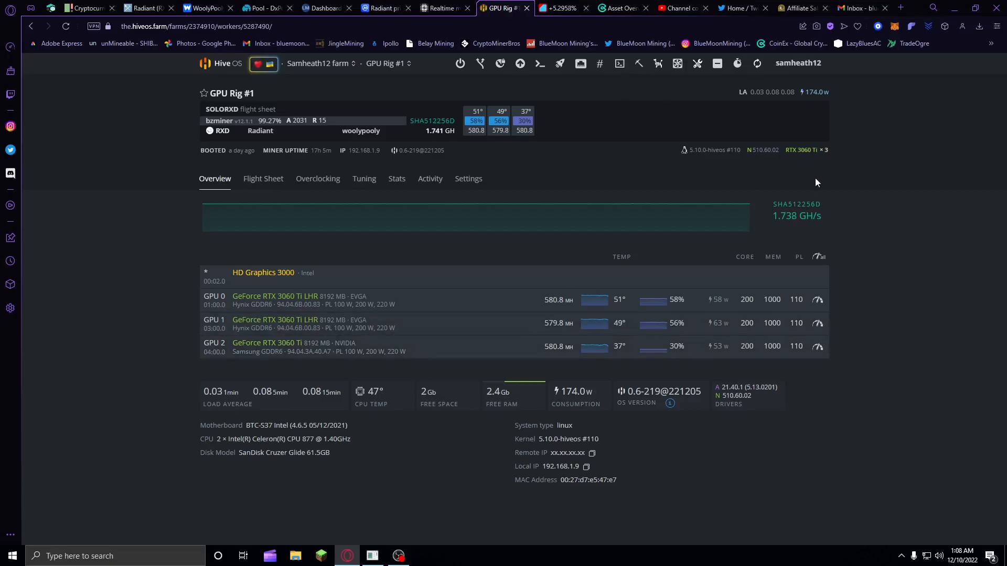
mouse_move(935, 254)
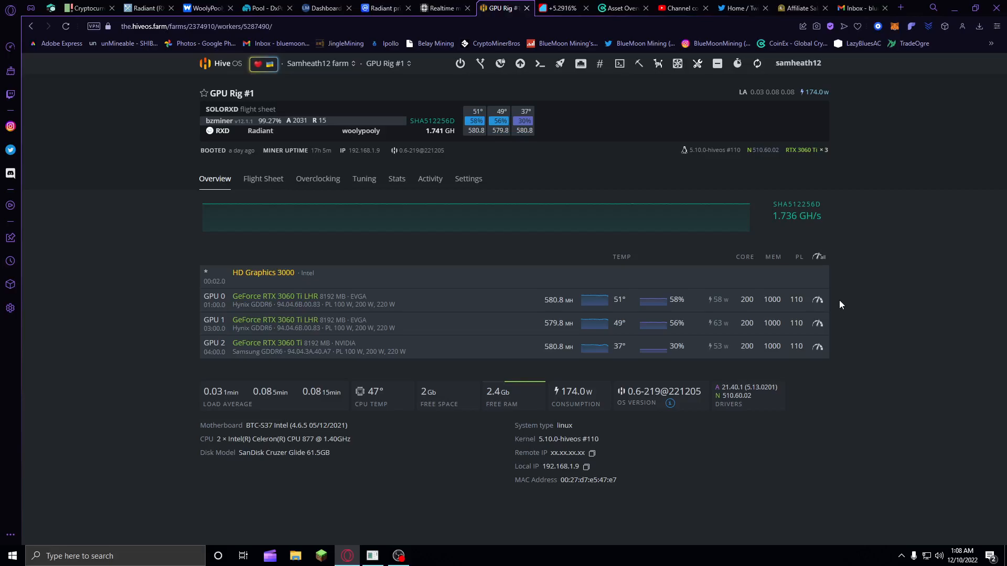
mouse_move(398, 556)
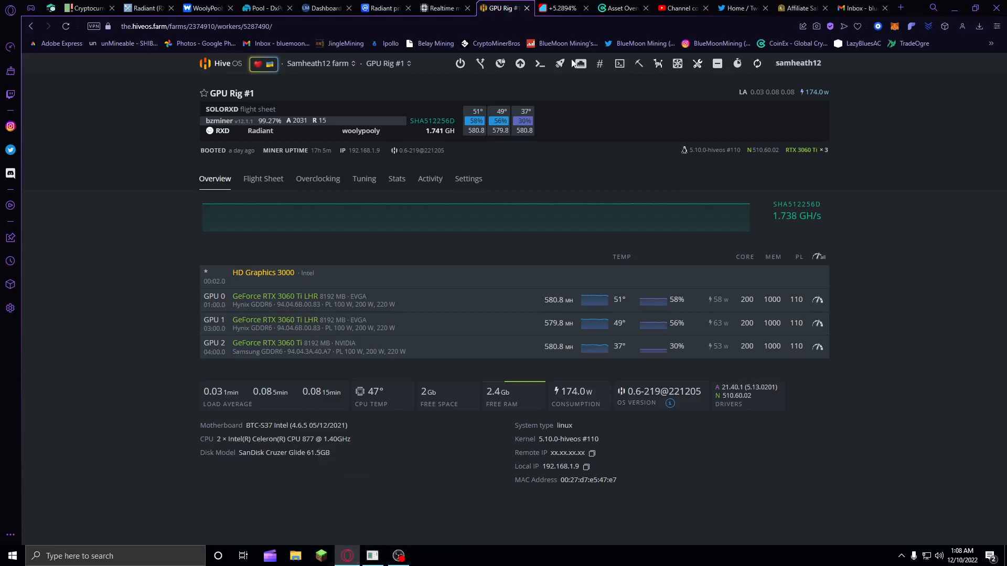
mouse_move(635, 159)
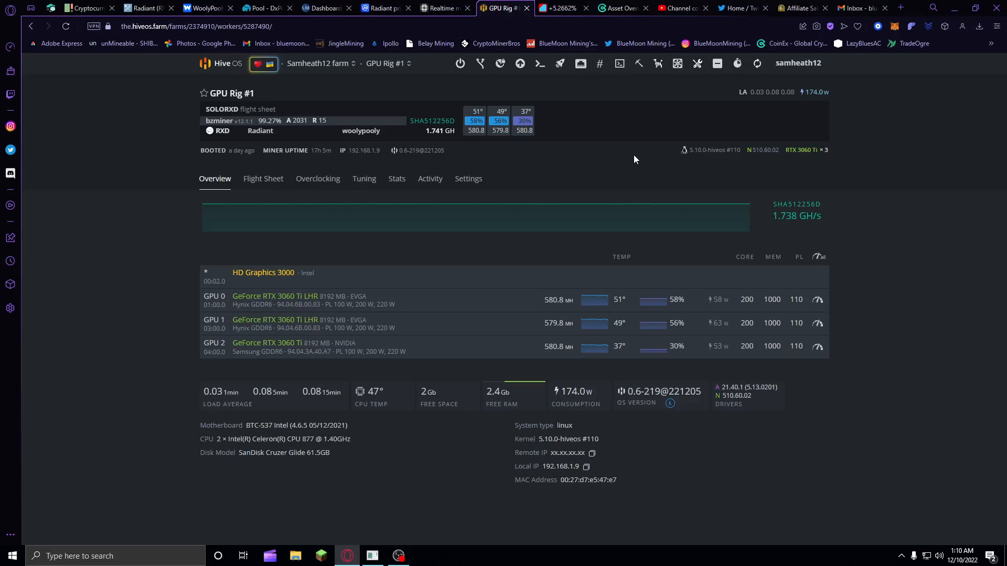
mouse_move(509, 216)
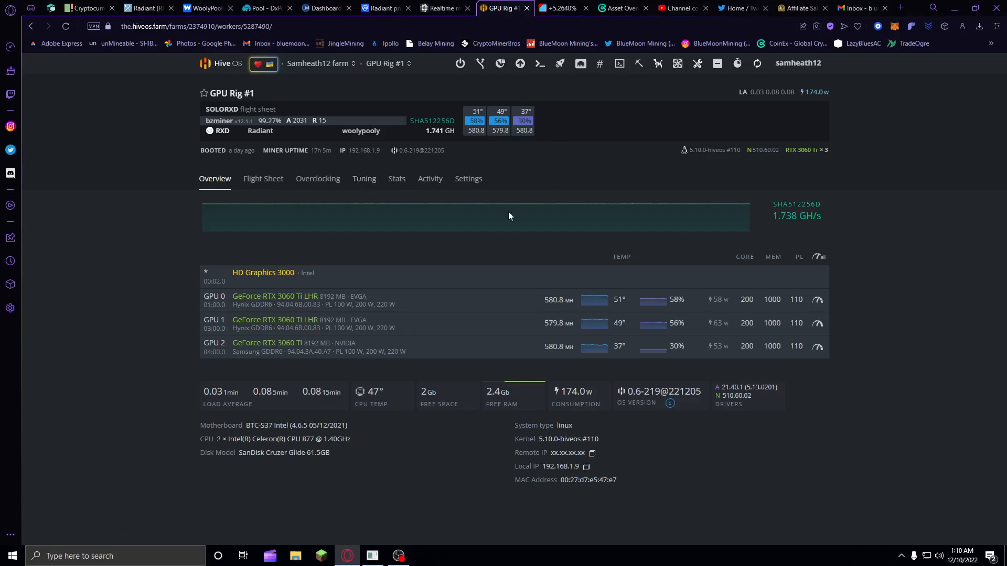
mouse_move(315, 372)
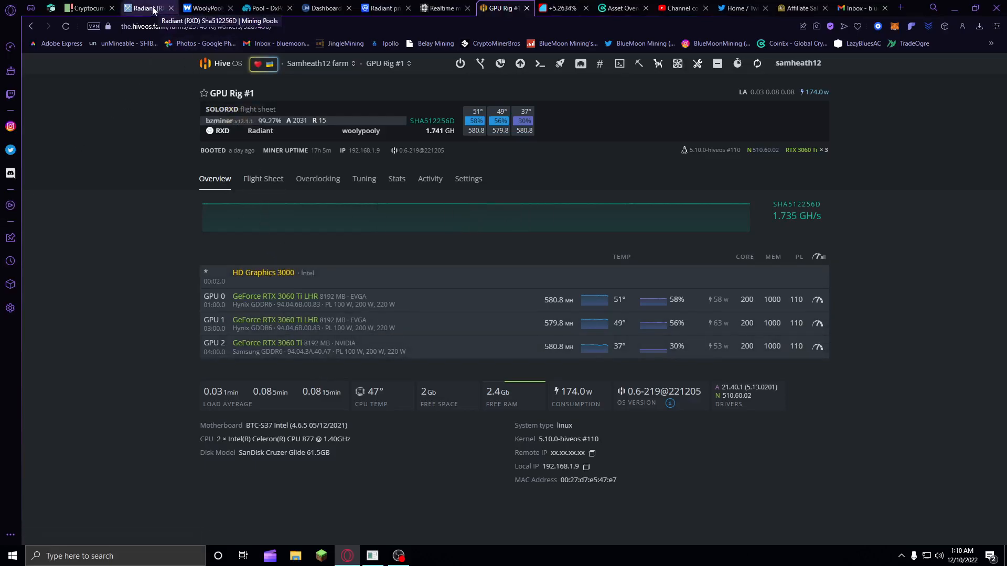
- View the Radiant pool listing, woolypooly.com at about 60.5% of 73.91 TH/s network hashrate
click(148, 7)
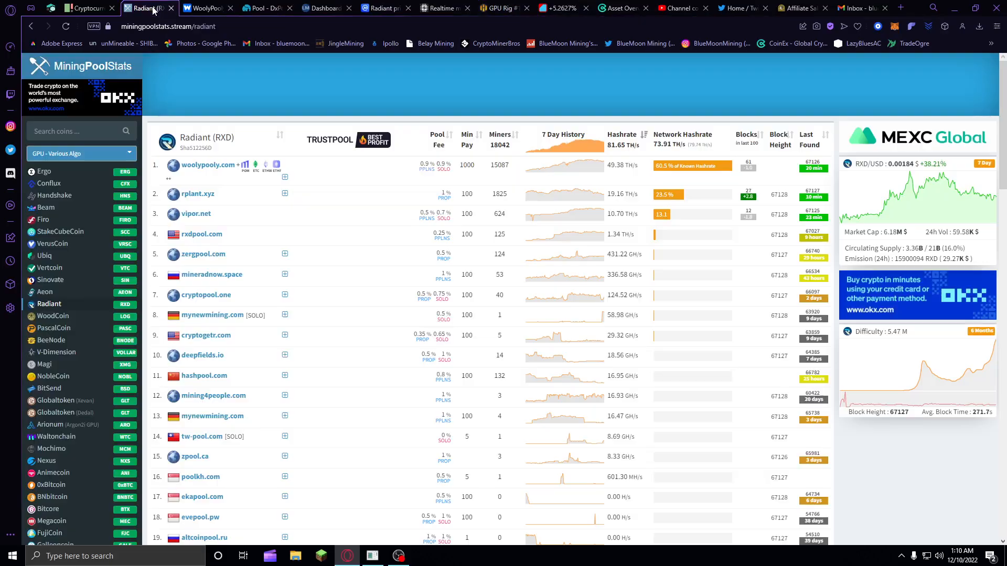
mouse_move(416, 113)
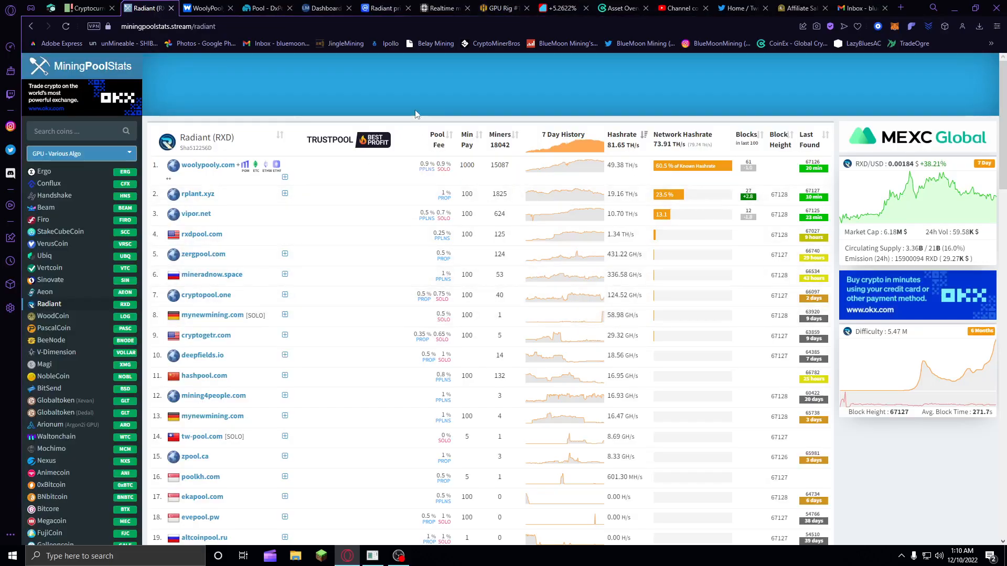
mouse_move(922, 175)
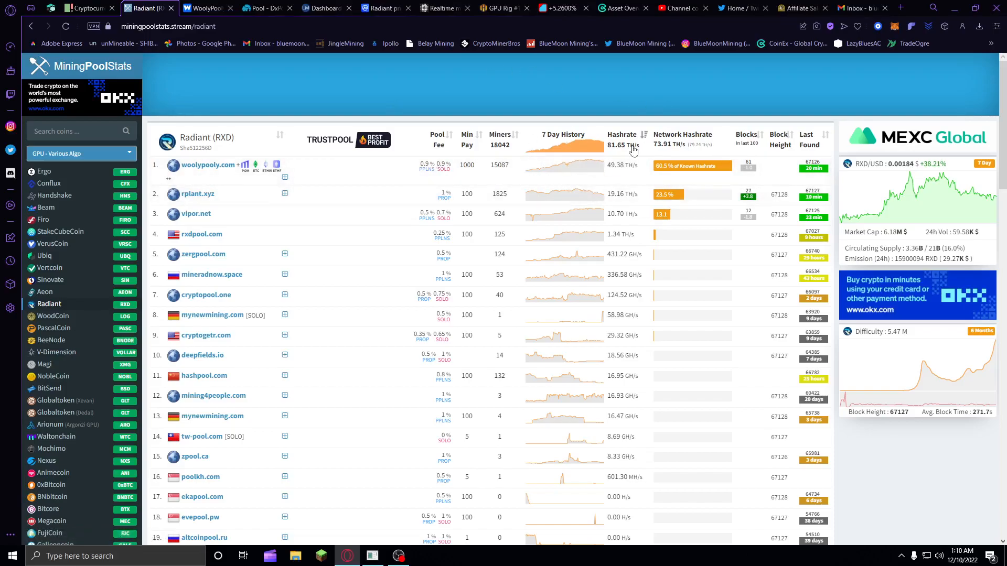
mouse_move(595, 168)
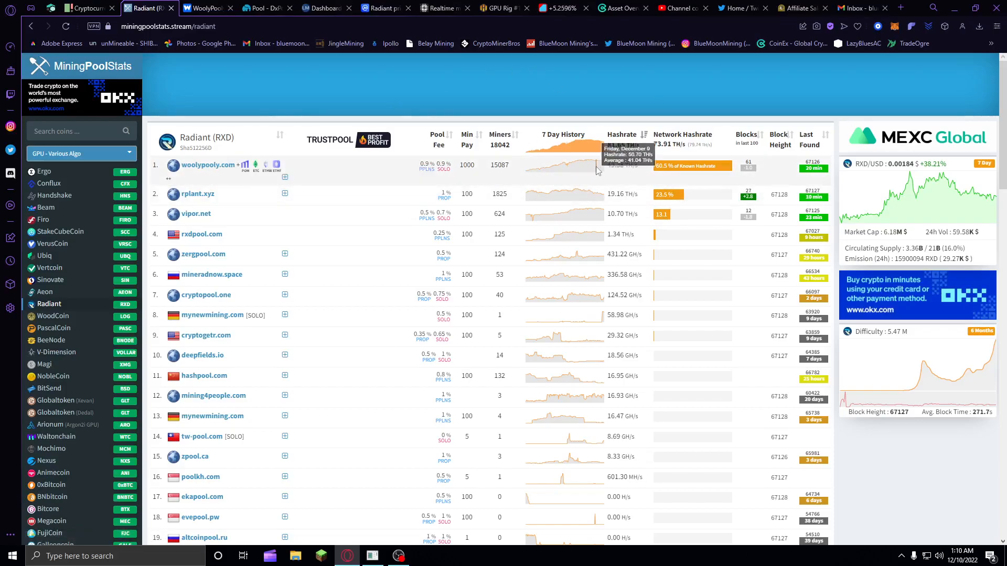
mouse_move(494, 187)
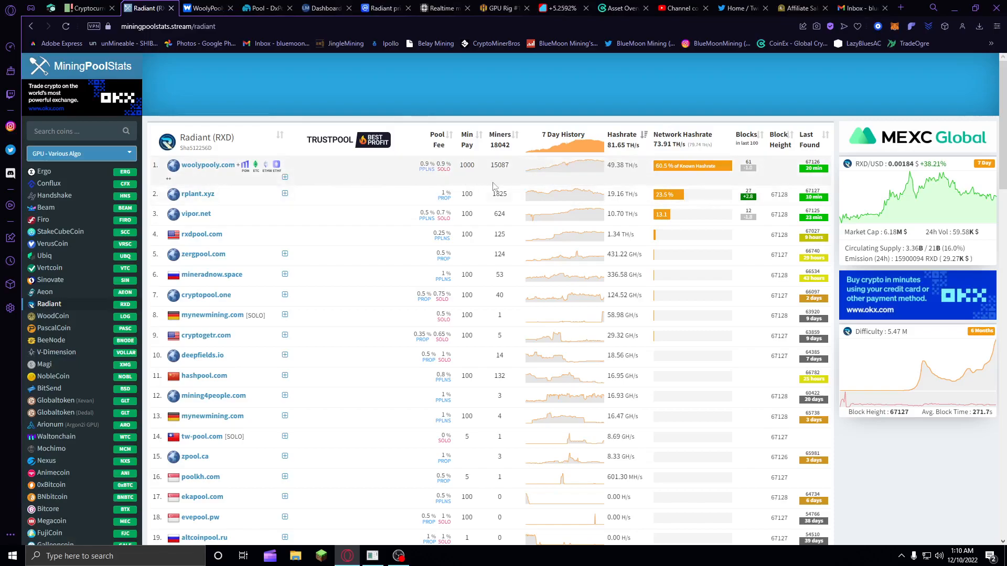
mouse_move(566, 187)
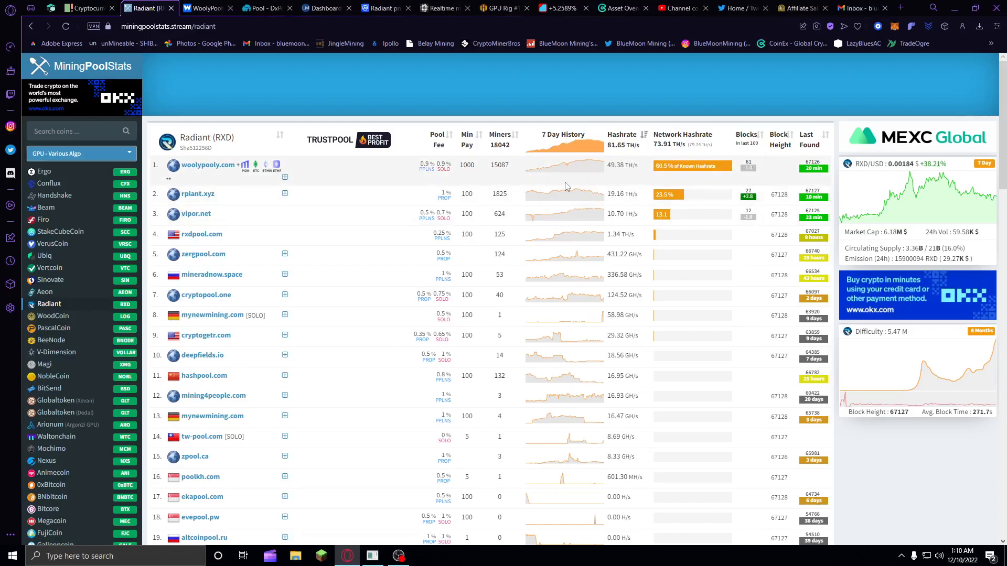
mouse_move(623, 184)
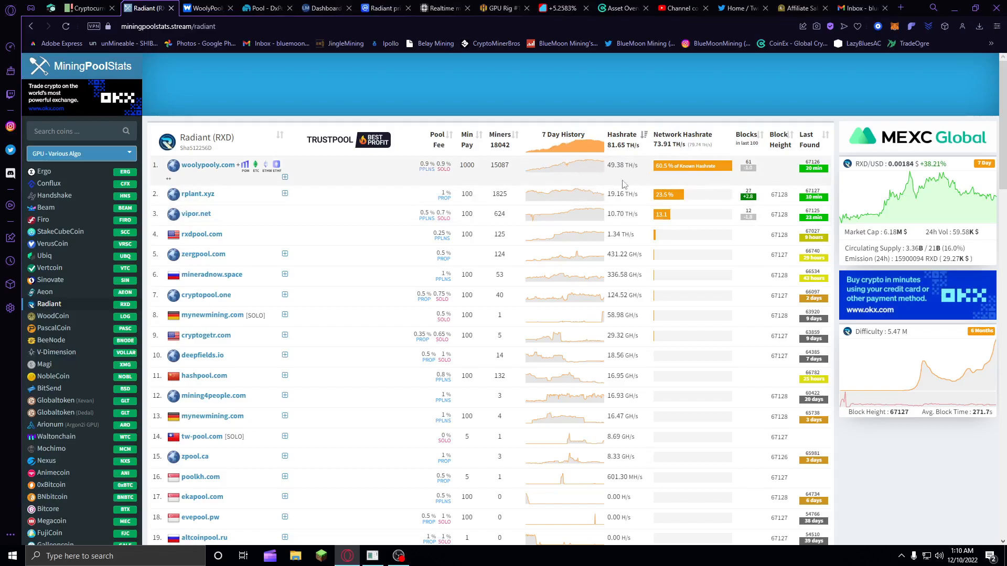
mouse_move(549, 213)
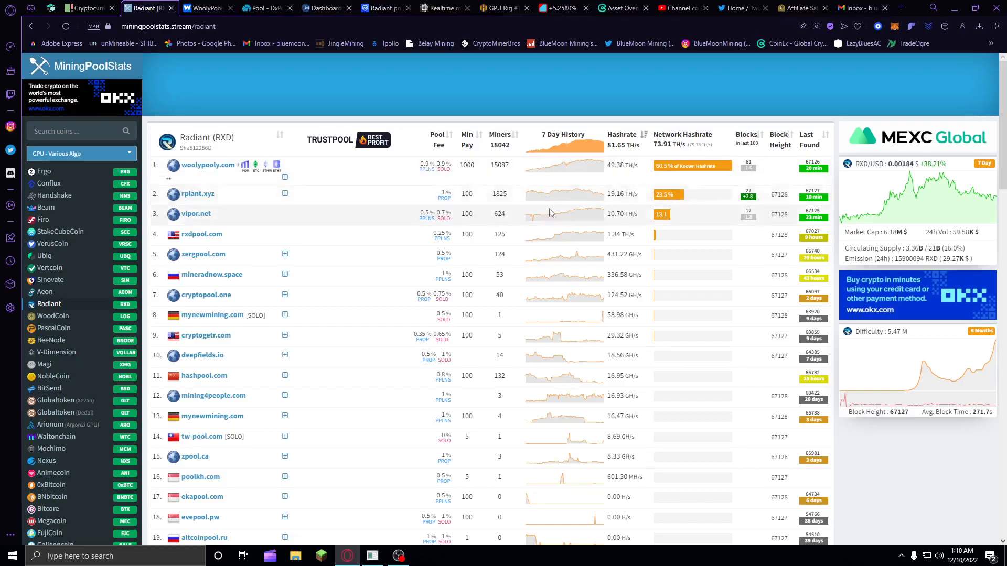
scroll(down, 3)
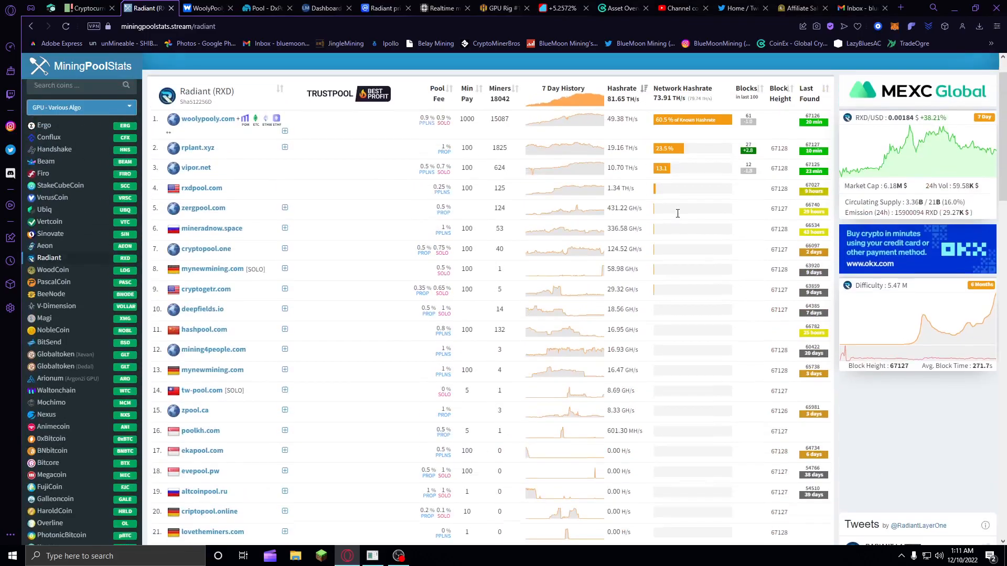
- Return to the GPU Rig #1 overview and refresh its stats
click(502, 8)
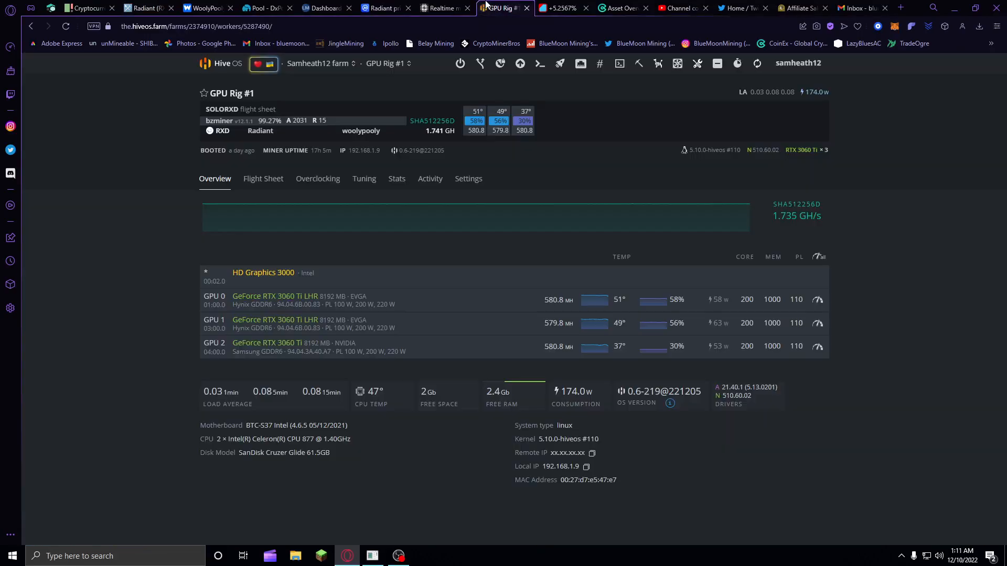
mouse_move(757, 63)
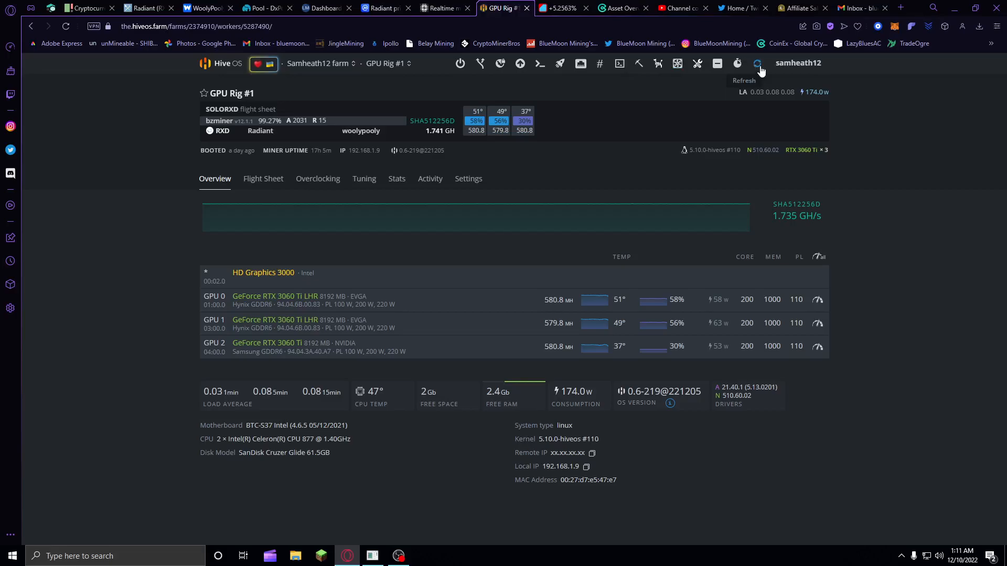
click(758, 63)
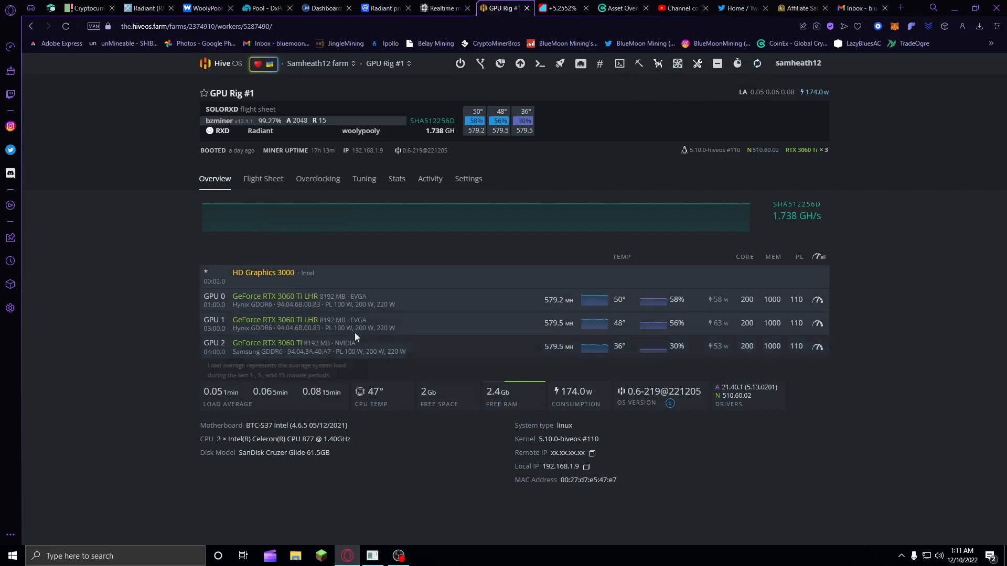
mouse_move(361, 364)
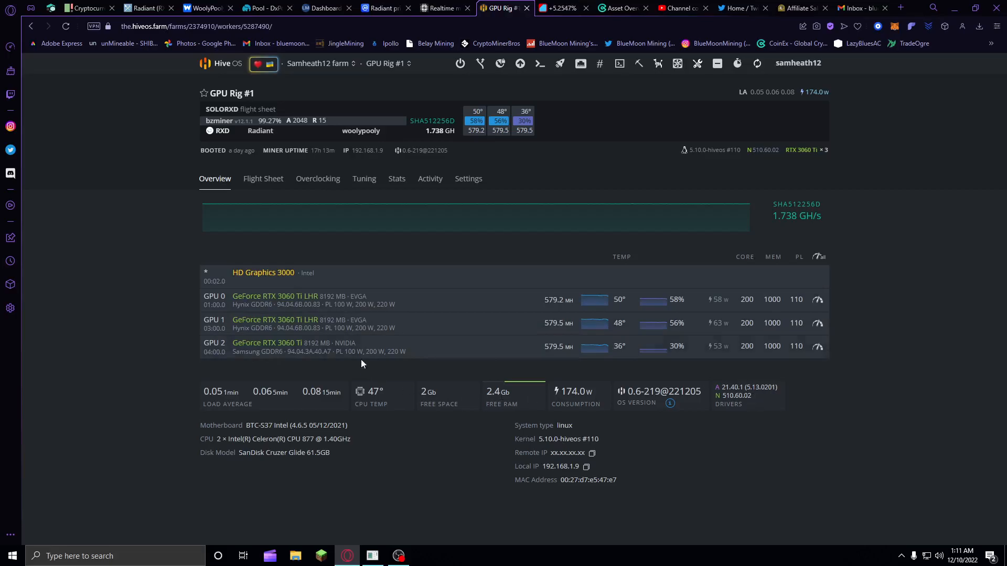
mouse_move(652, 328)
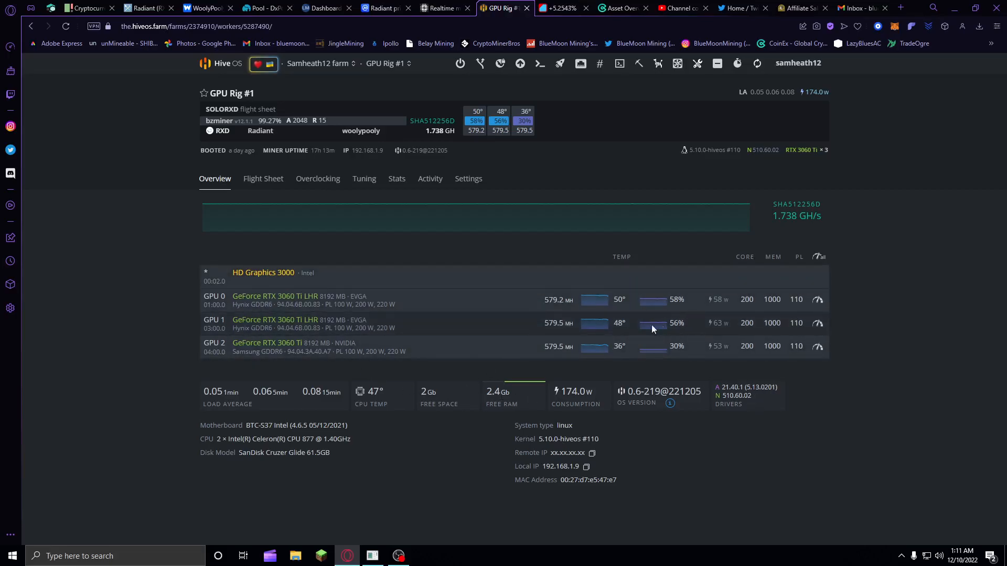
mouse_move(713, 317)
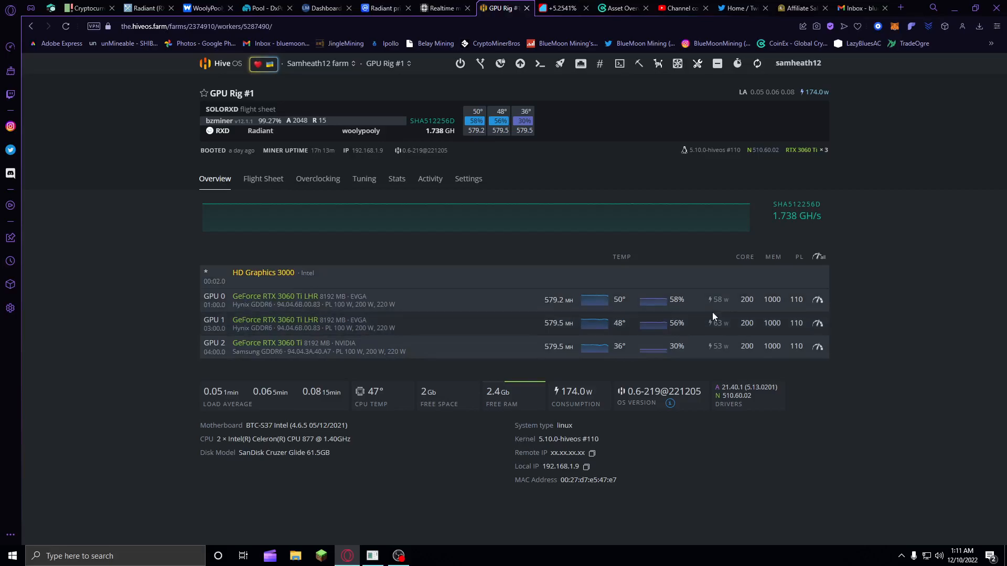
mouse_move(693, 321)
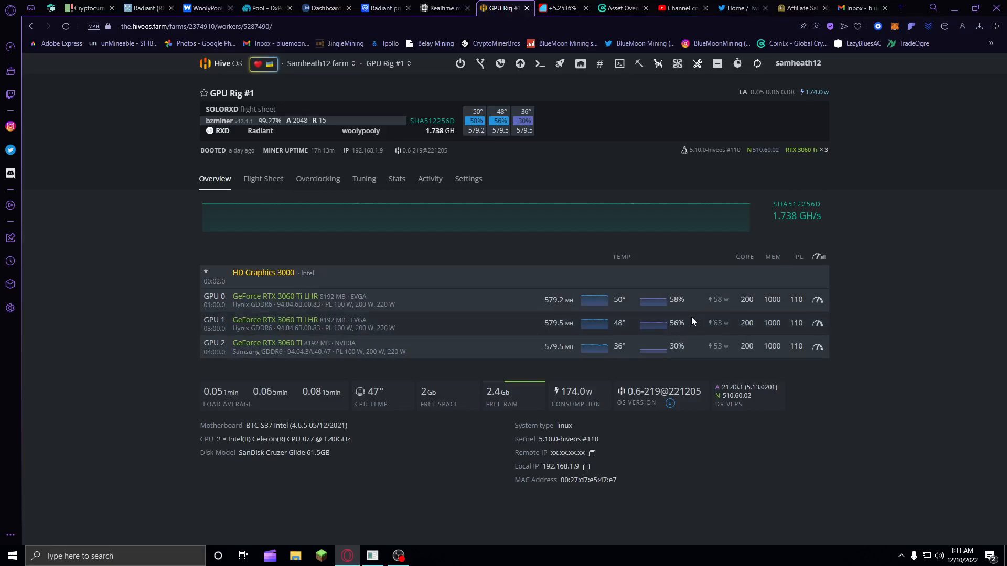
mouse_move(548, 171)
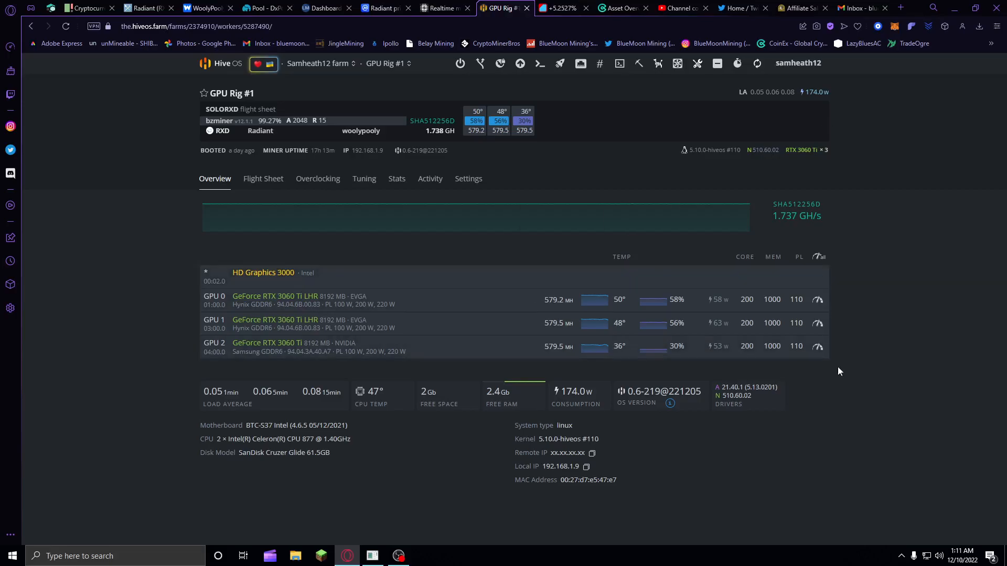
mouse_move(937, 339)
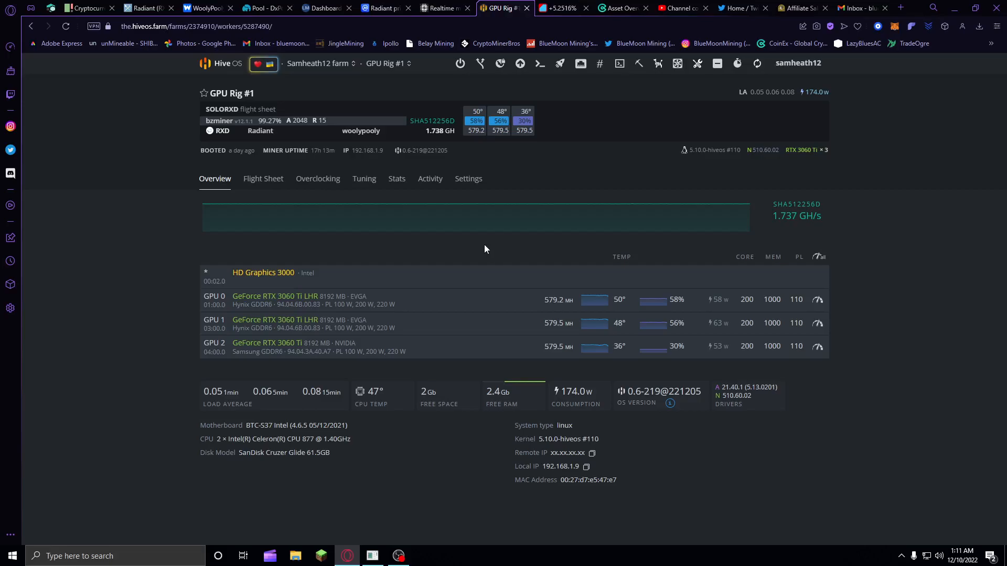
mouse_move(767, 231)
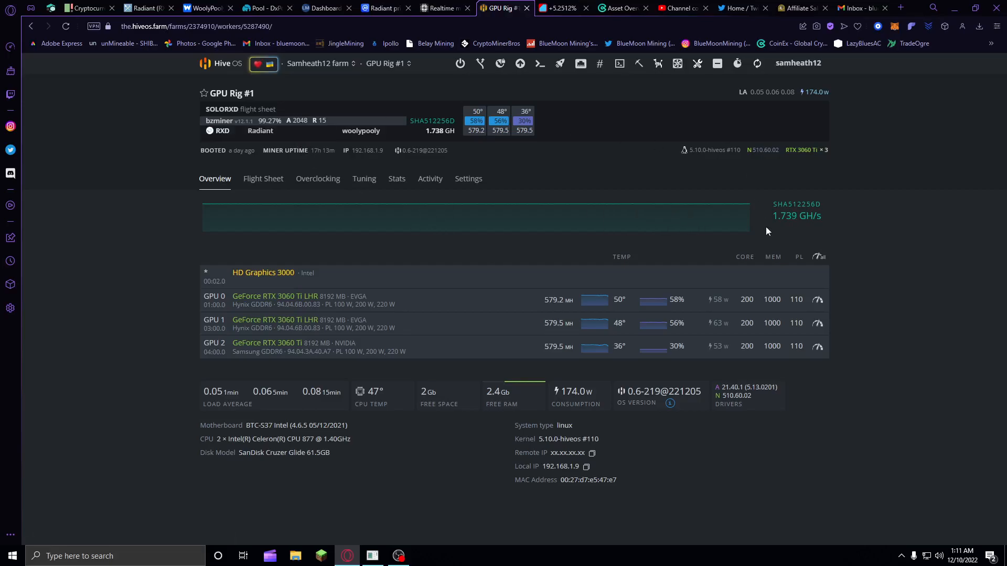
mouse_move(874, 279)
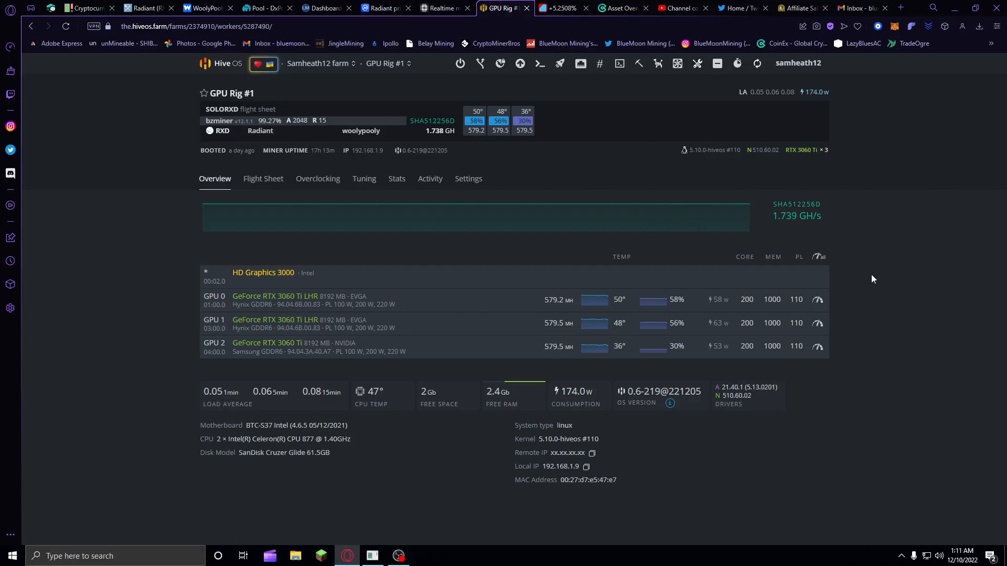
mouse_move(862, 278)
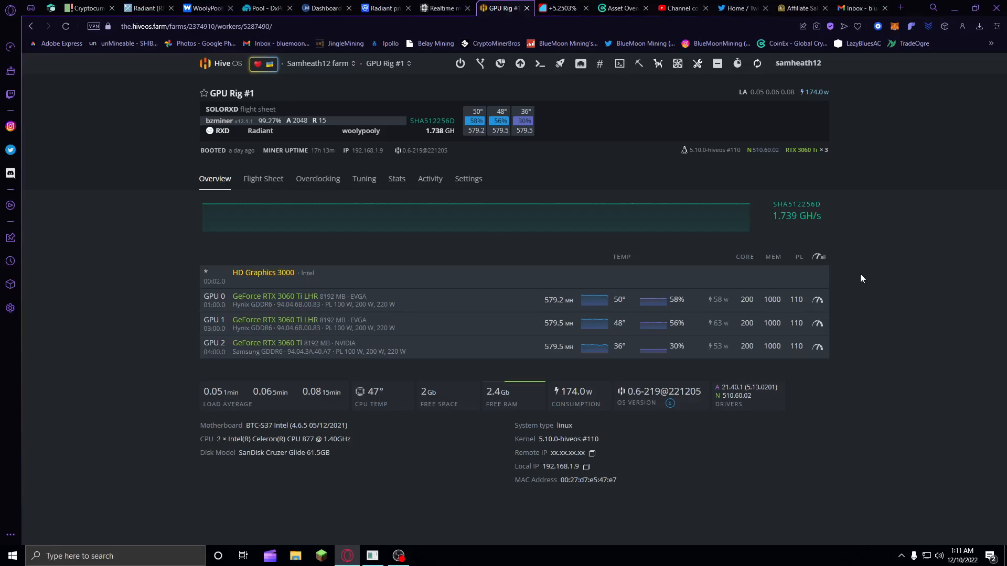